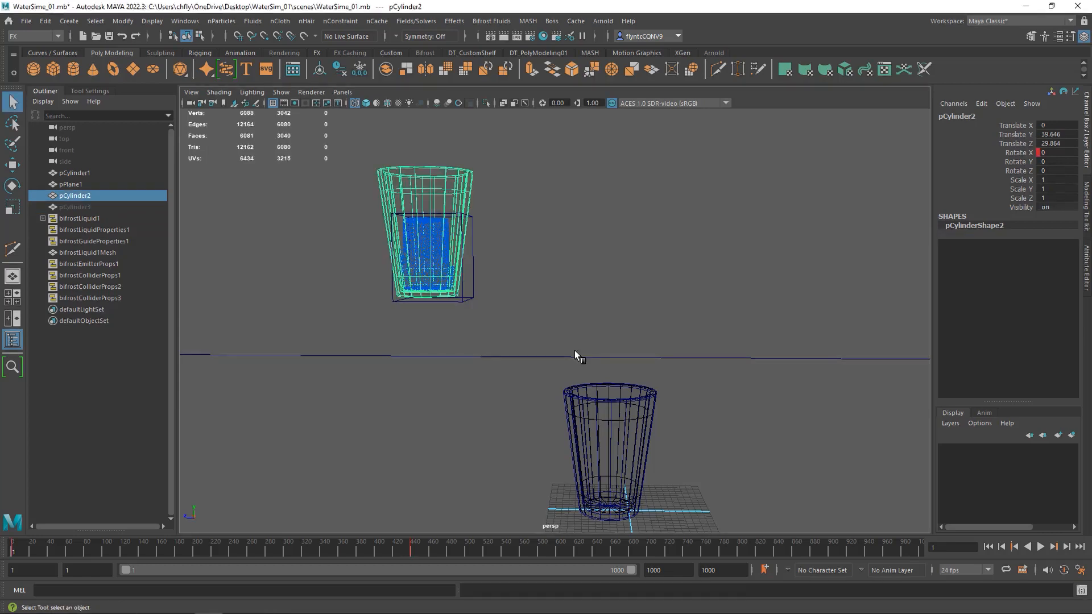
Assign a new aiStandardSurface shader to both glass cups, pCylinder1 and pCylinder2
left_click(74, 172)
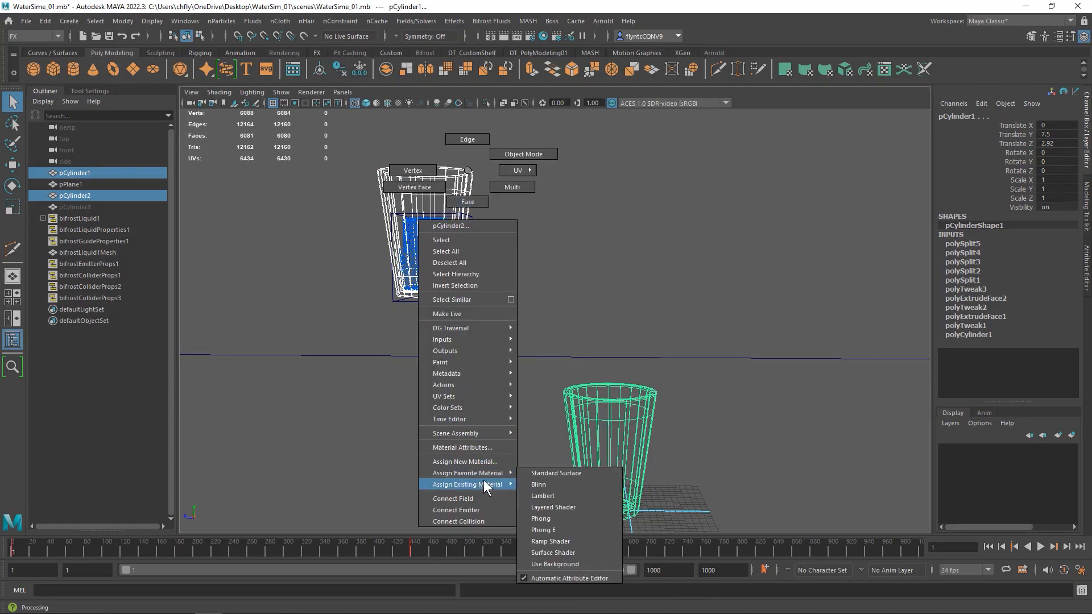
left_click(465, 462)
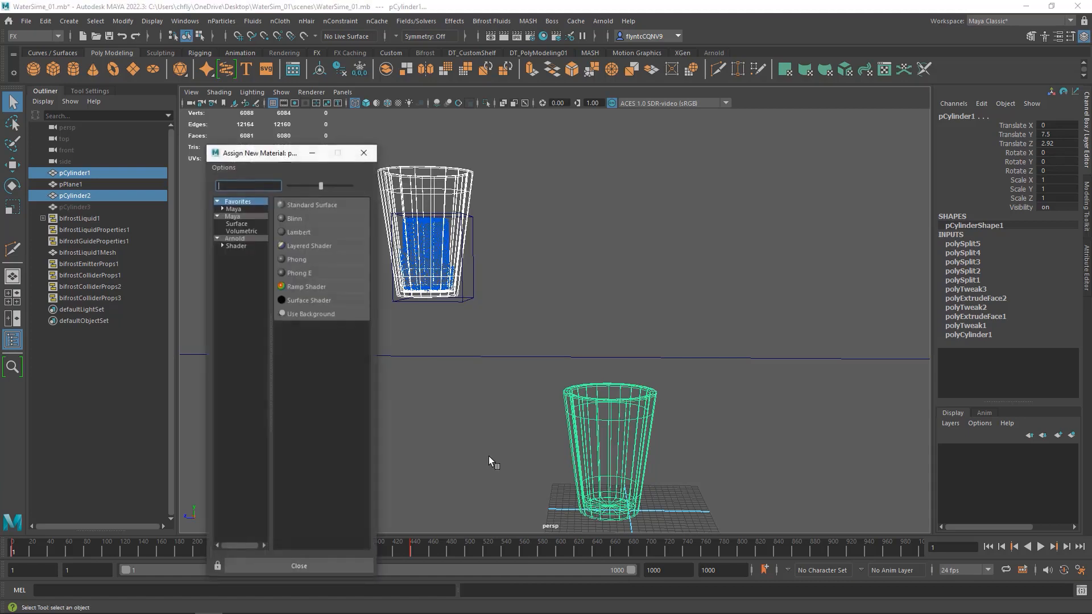
left_click(234, 237)
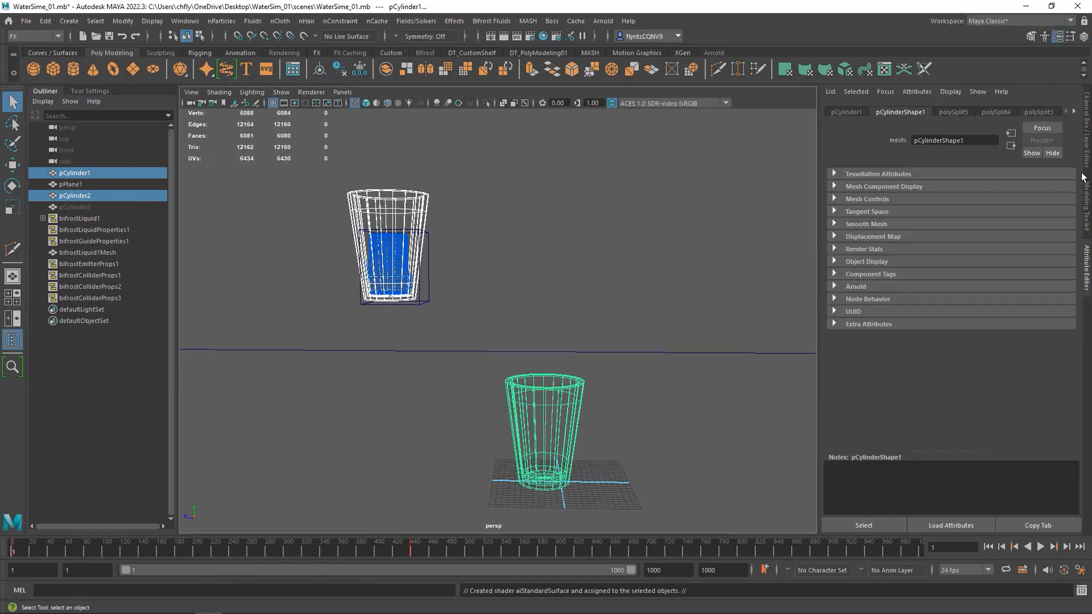
mouse_move(572, 241)
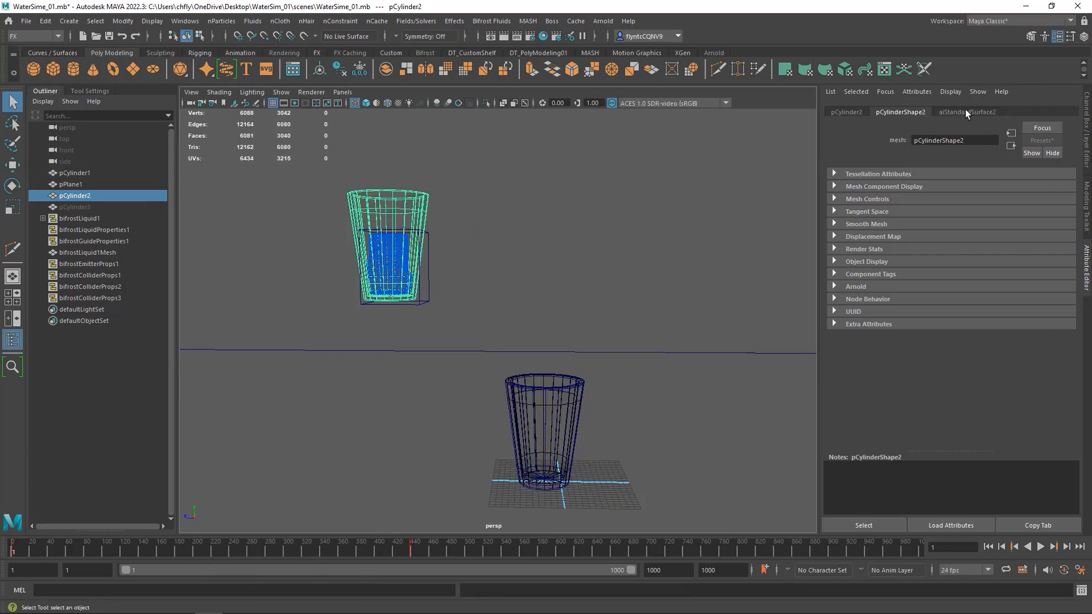
left_click(967, 111)
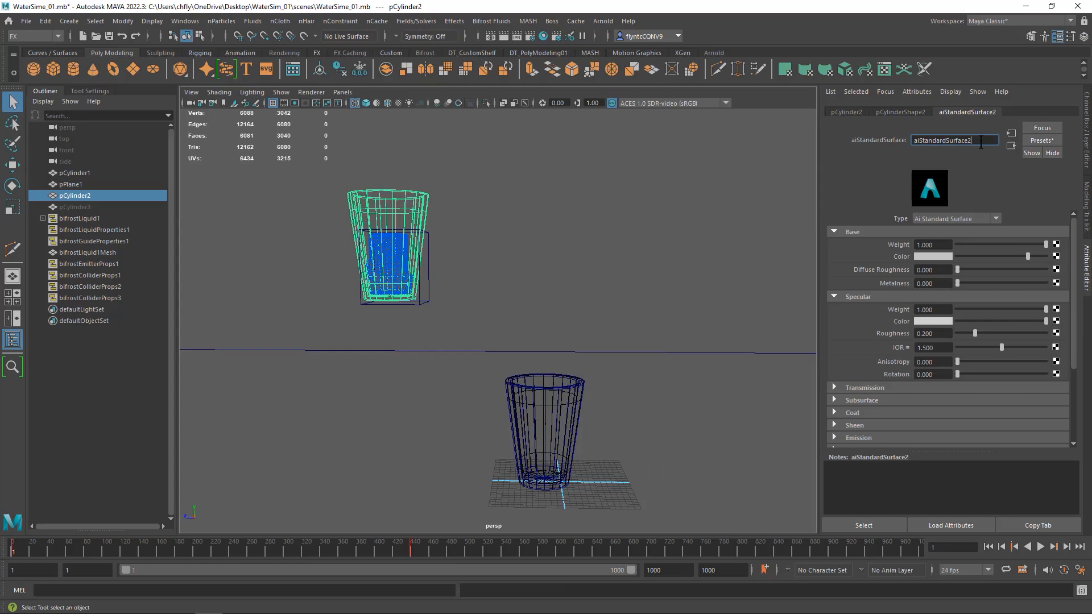
Rename the shader to Glass_01 and apply the Glass preset to it
type("W")
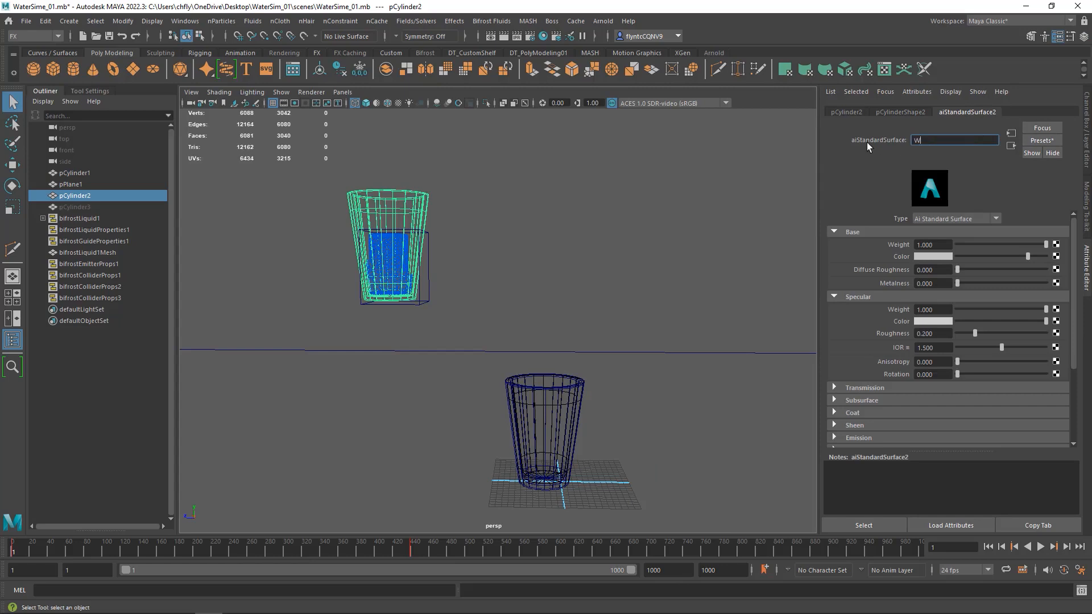
type("Glass_01")
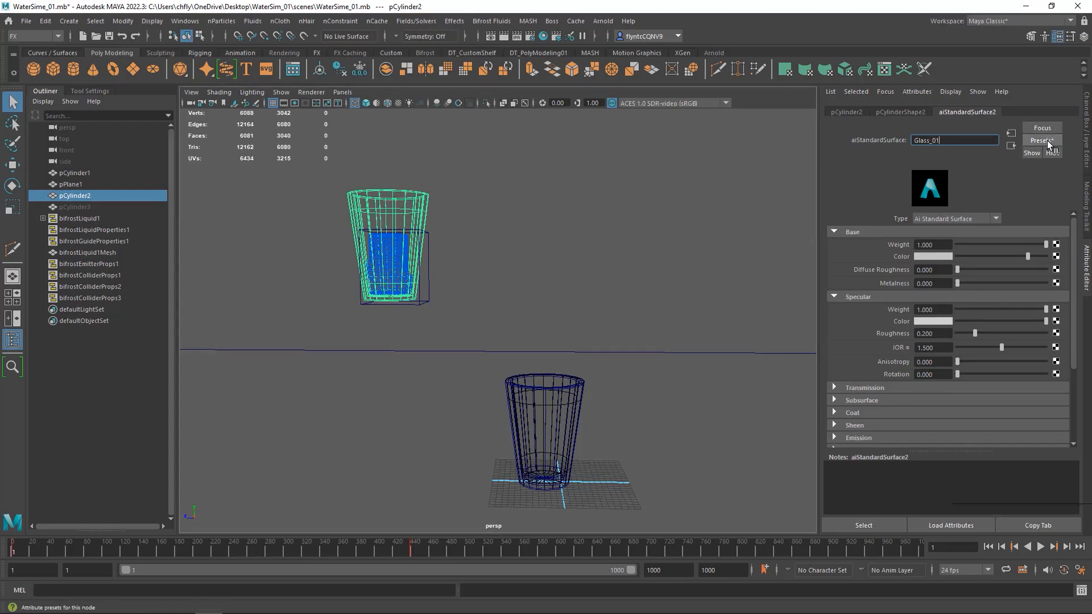
left_click(1042, 140)
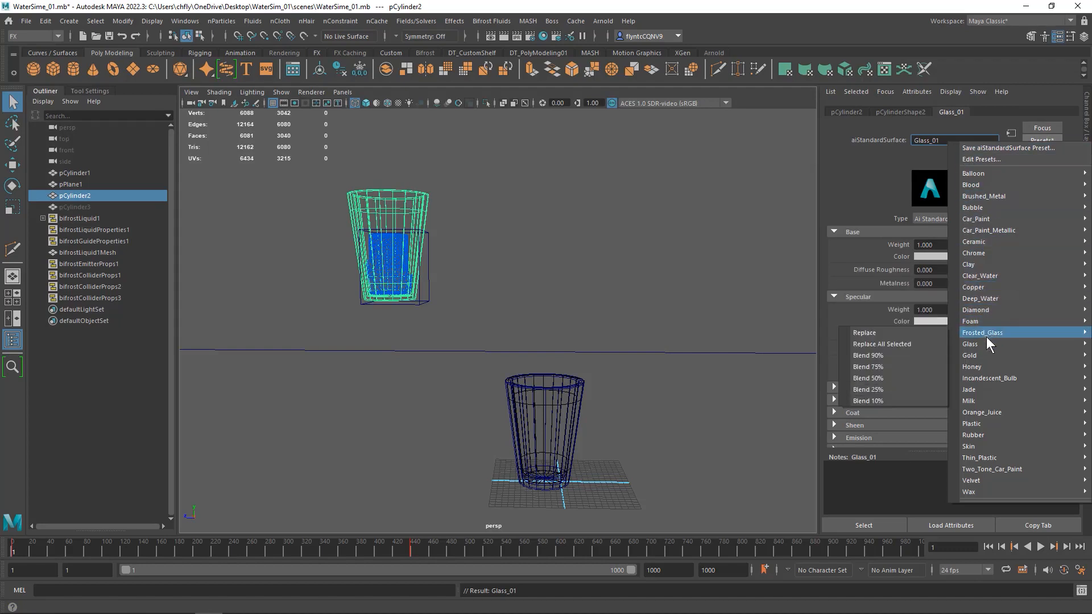
left_click(970, 344)
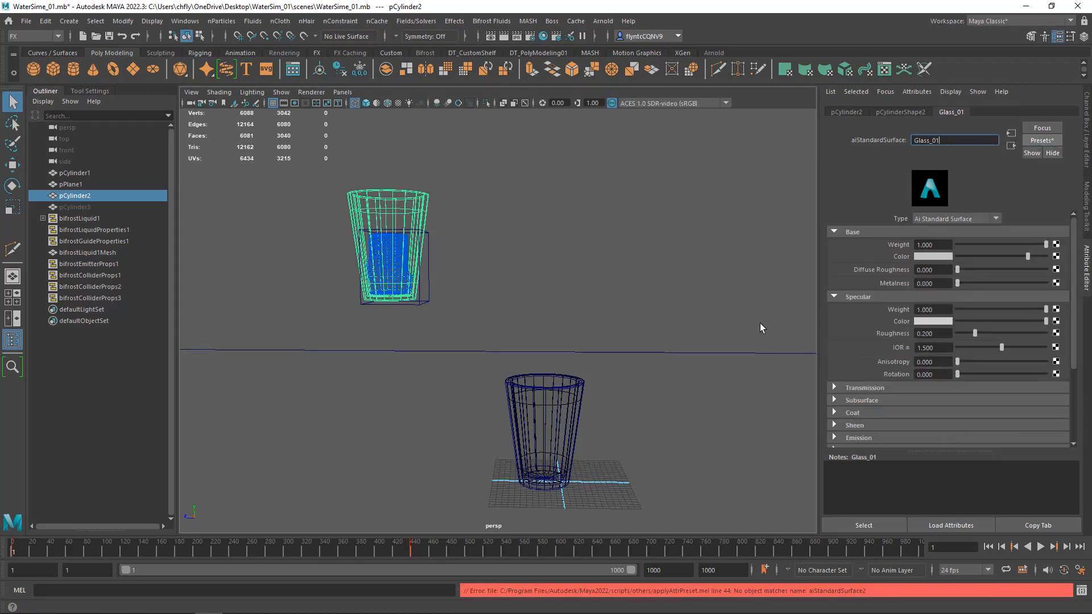
left_click(73, 173)
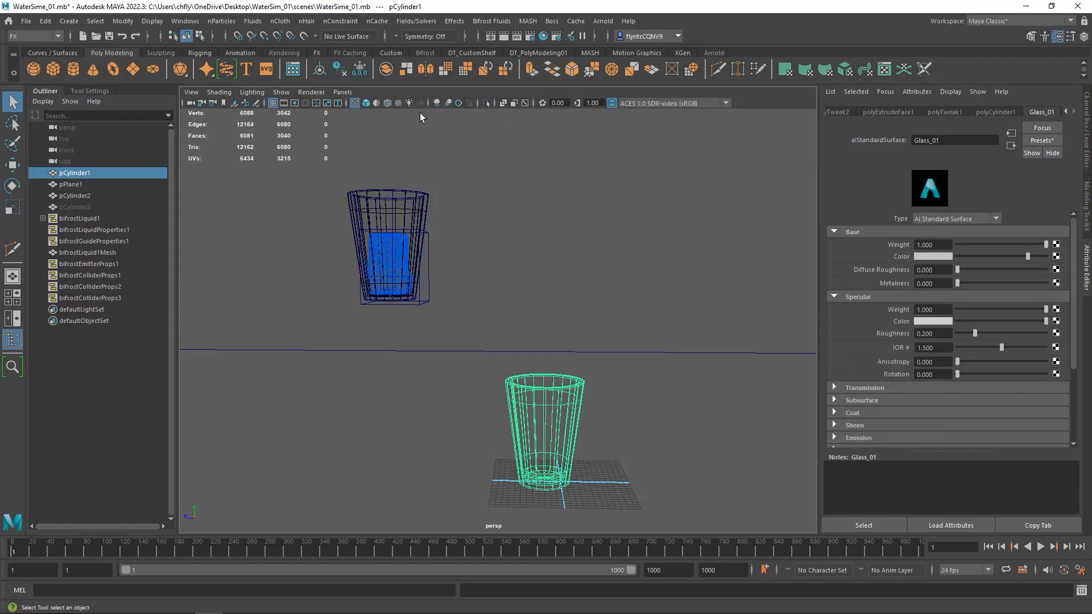
Add an aiSkyDomeLight and a scaled directional light tilted to -75°, with an Arnold render window
left_click(603, 21)
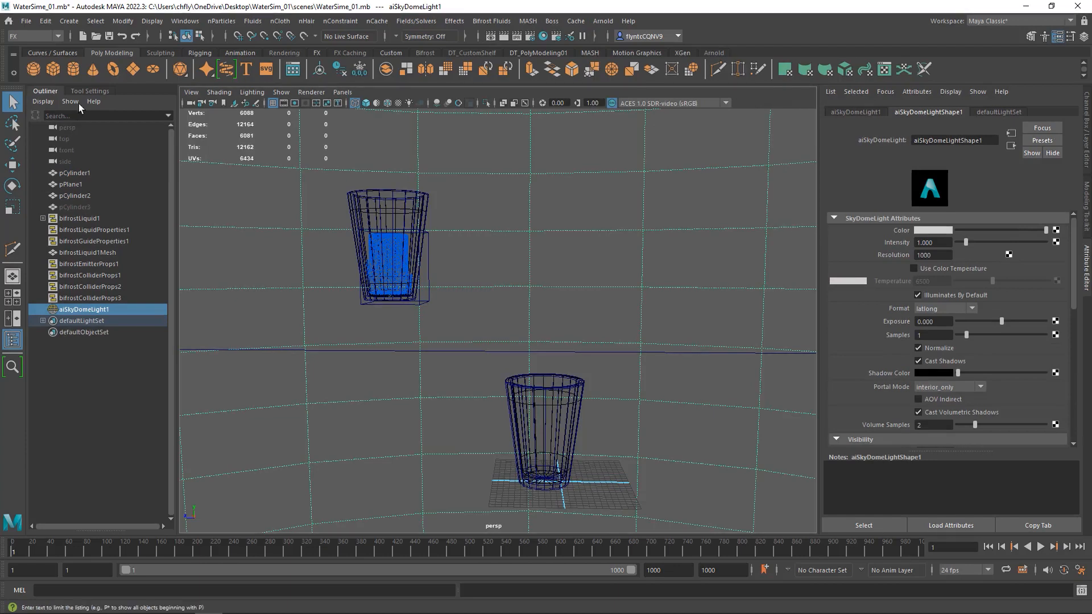
mouse_move(312, 58)
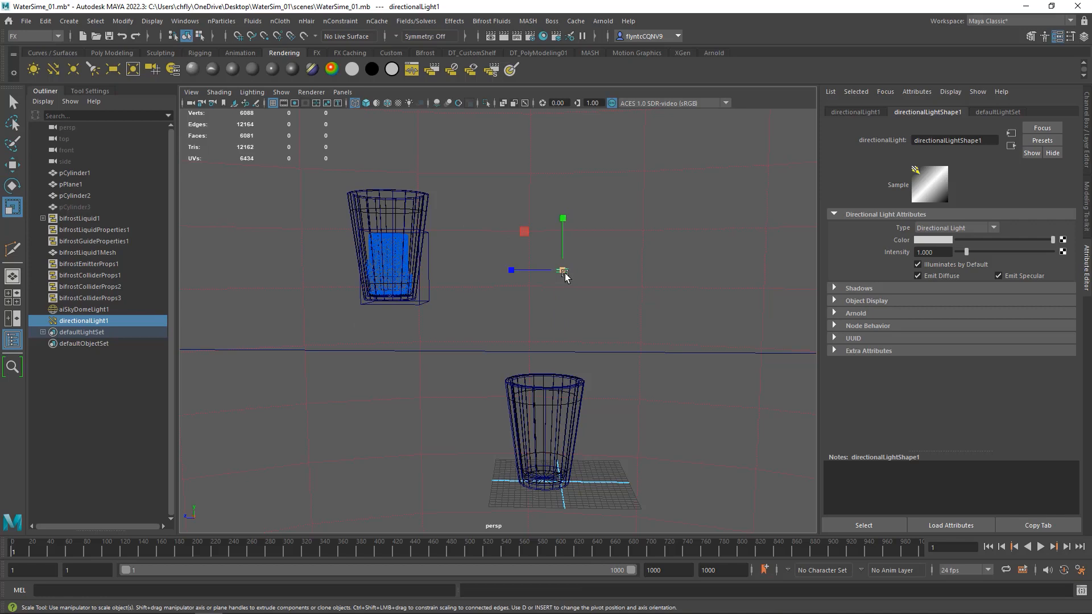
left_click_drag(562, 270, 592, 266)
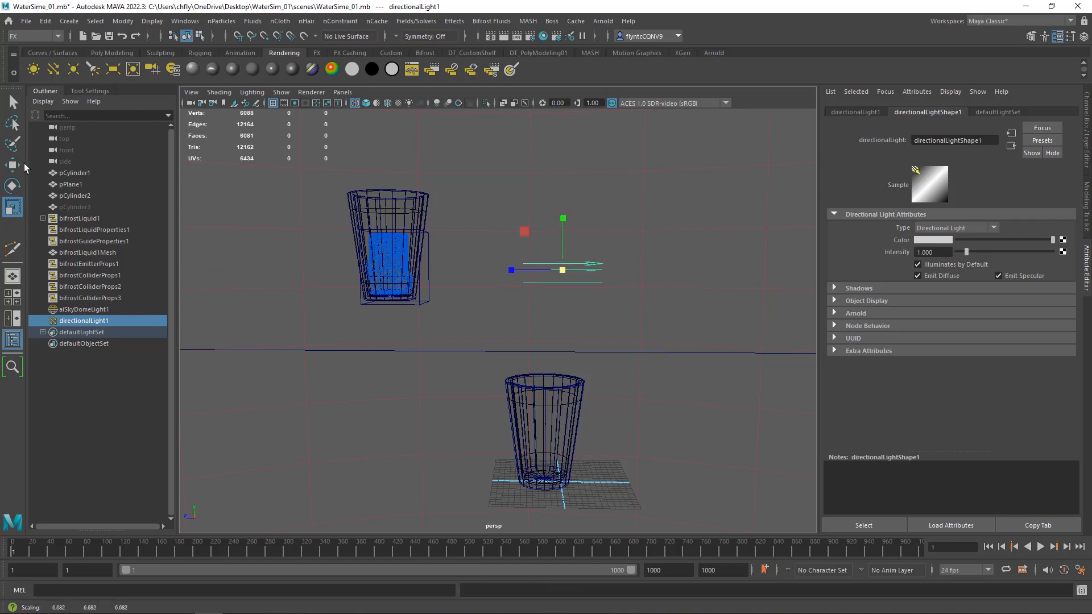
left_click(11, 186)
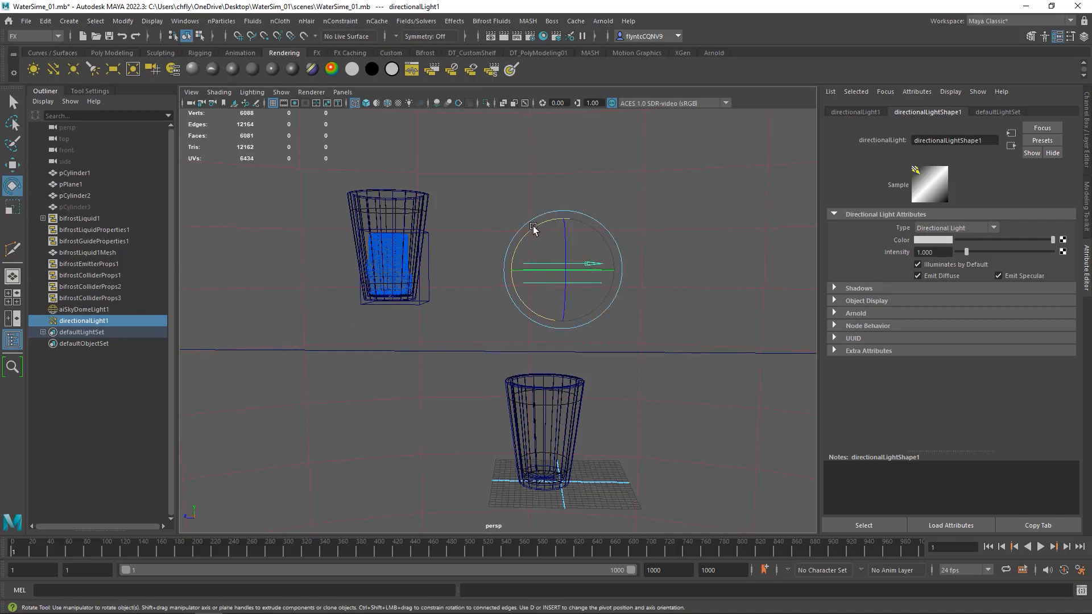
left_click_drag(533, 229, 589, 210)
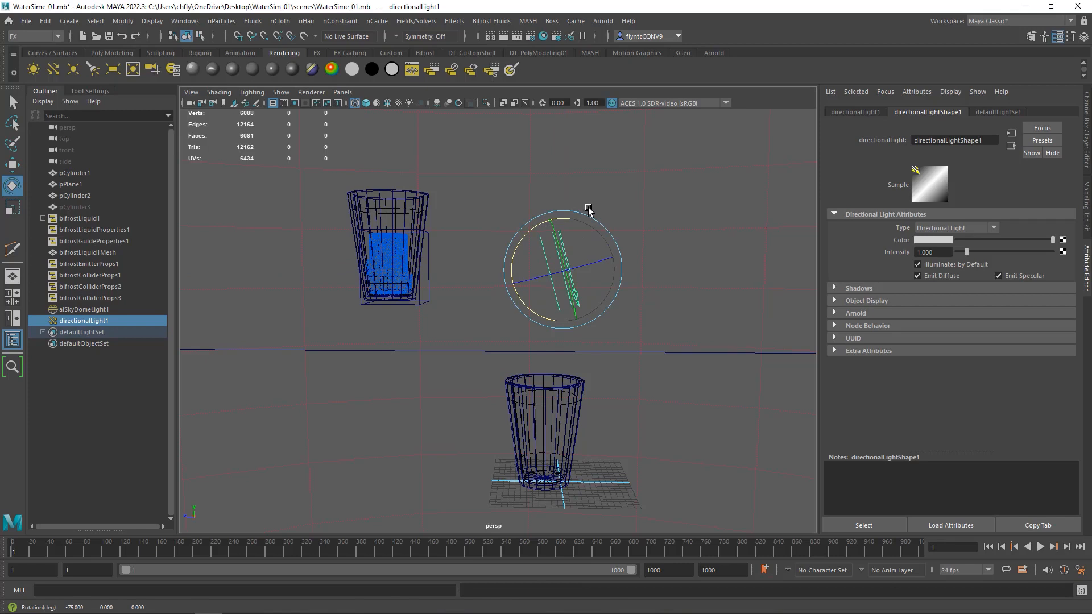
left_click(312, 91)
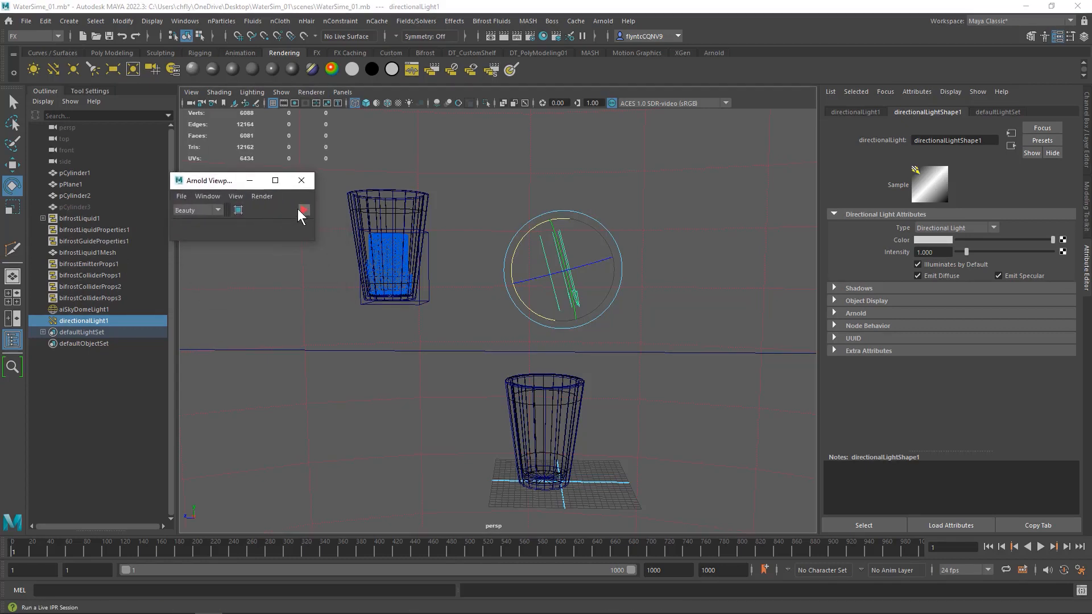
Run the live Arnold render and lower aiSkyDomeLight1's exposure to about -1.78
left_click(304, 210)
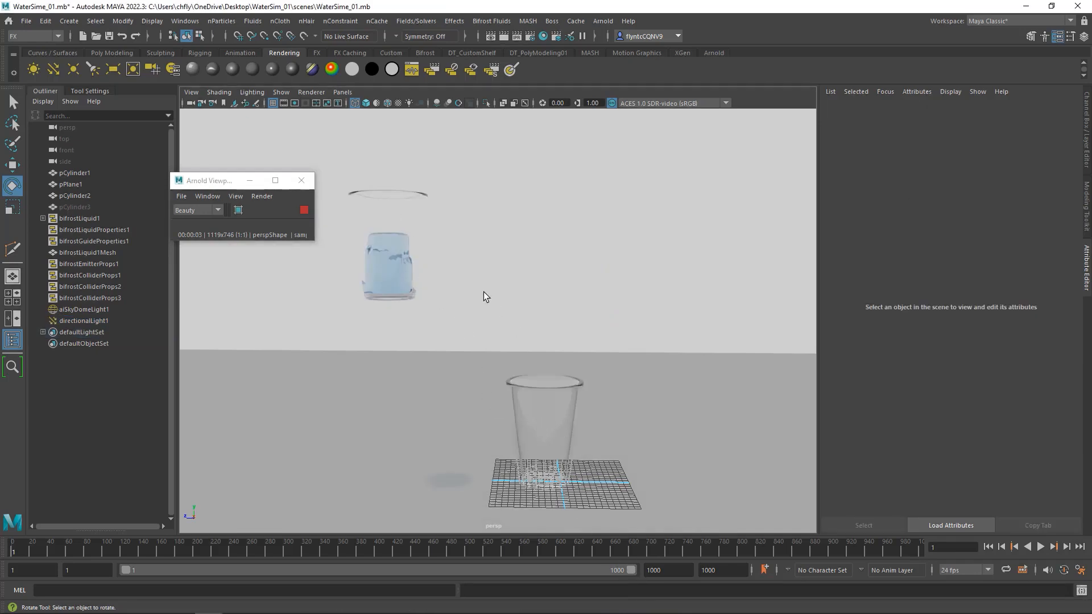
mouse_move(557, 170)
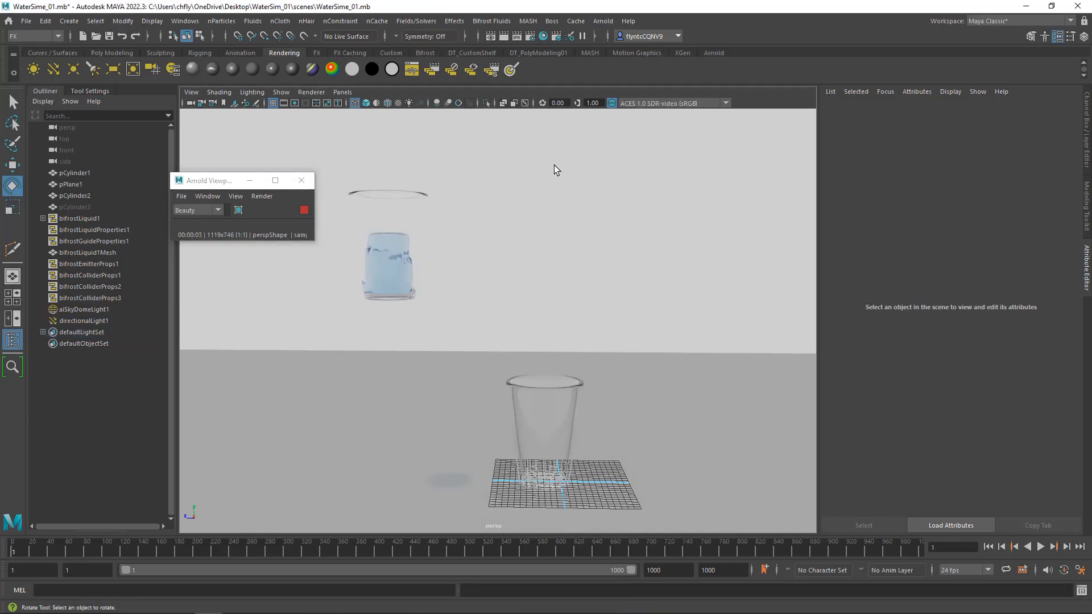
left_click(86, 310)
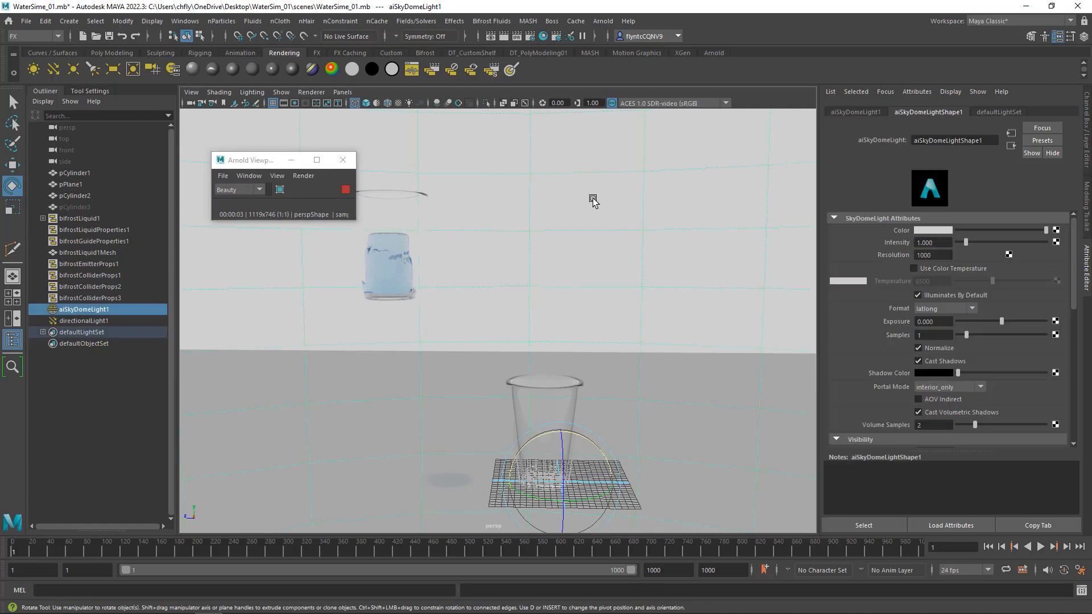
mouse_move(1020, 329)
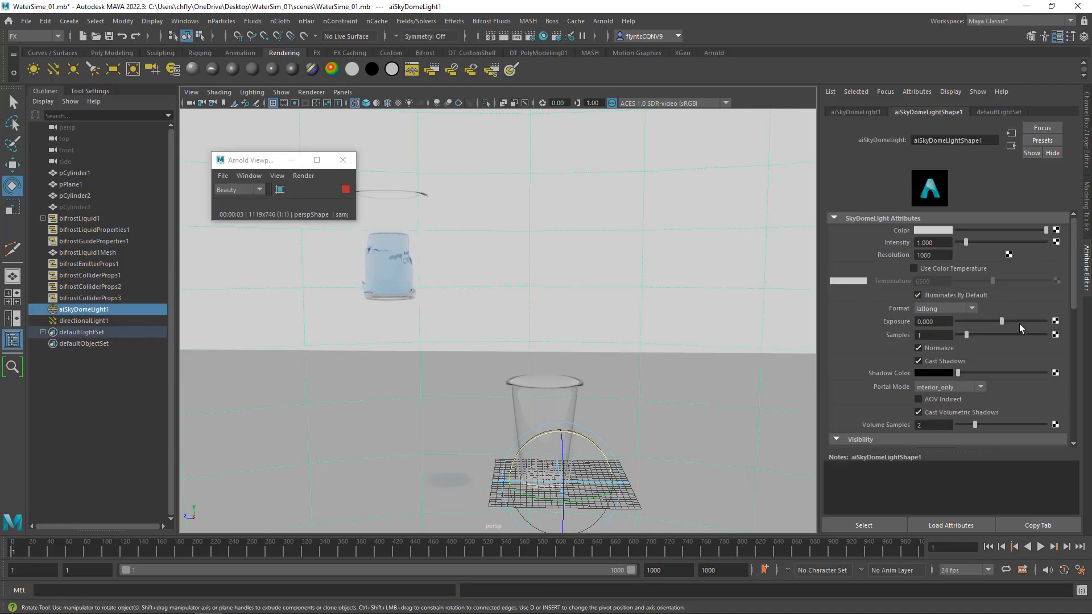
left_click_drag(1003, 320, 999, 321)
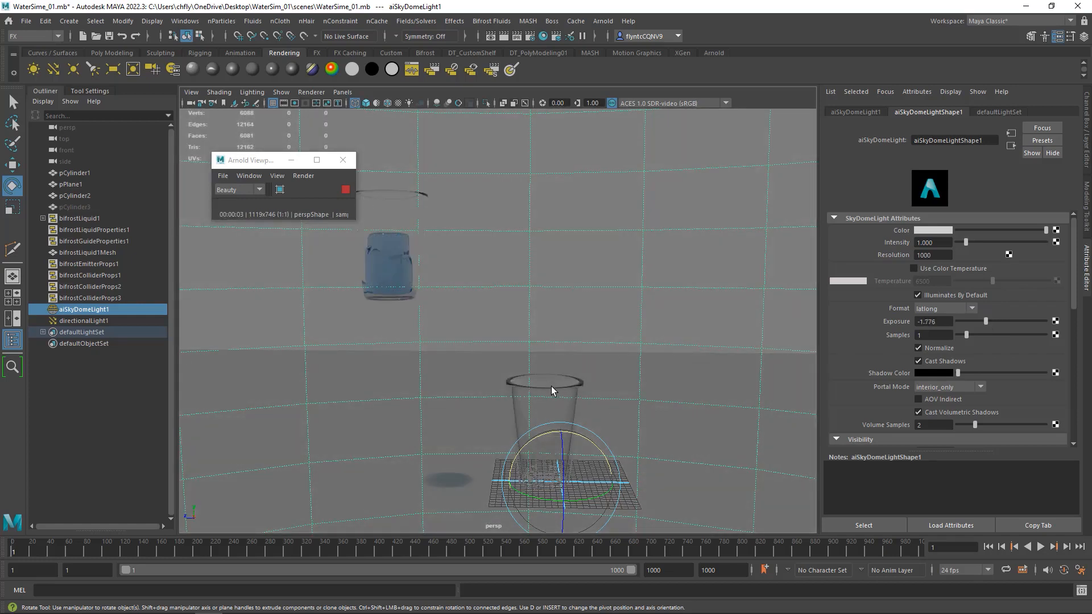
left_click(552, 390)
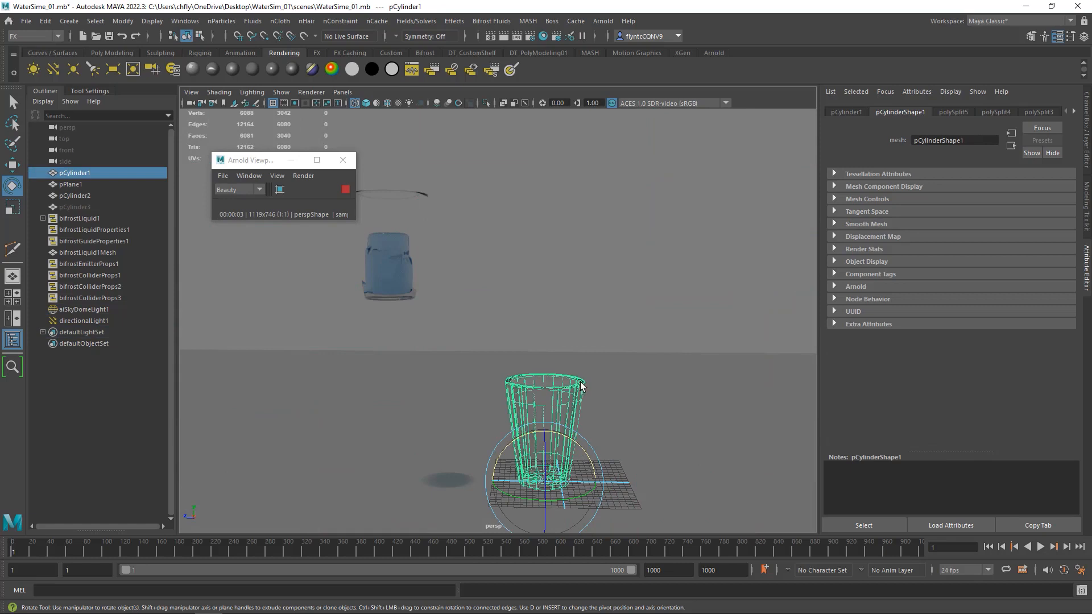
mouse_move(412, 198)
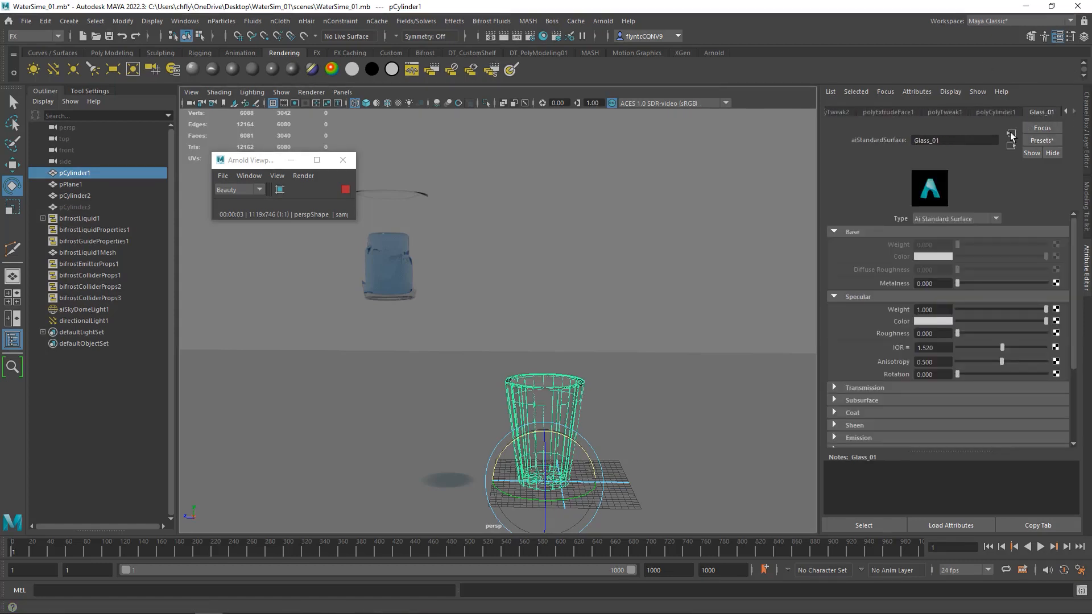
Set Glass_01's Transmission weight to 0.980 so the cups render as clear glass
left_click(864, 387)
type("1")
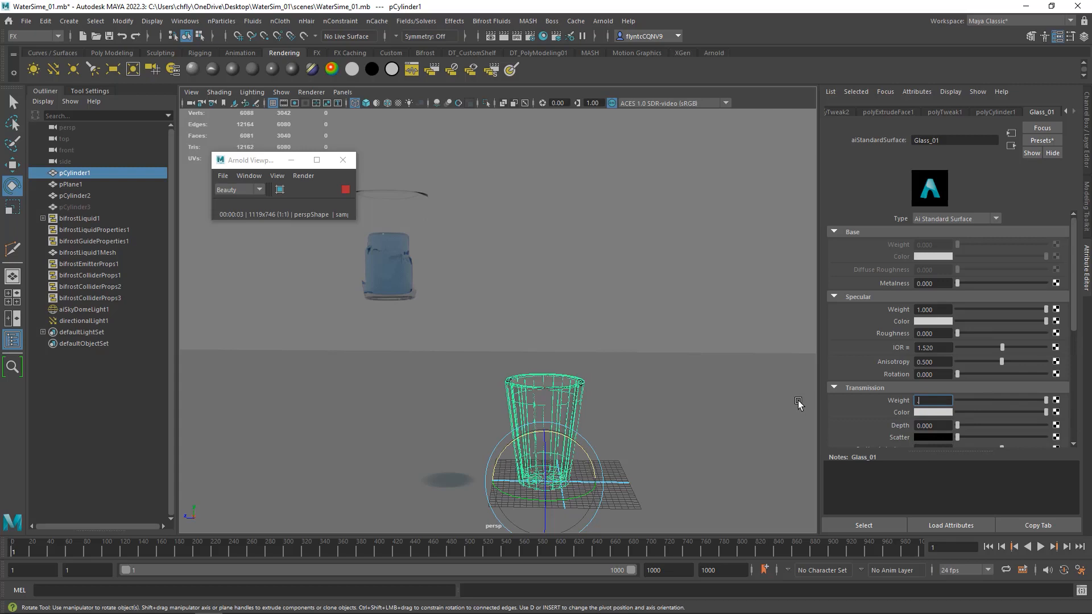
type("0.980")
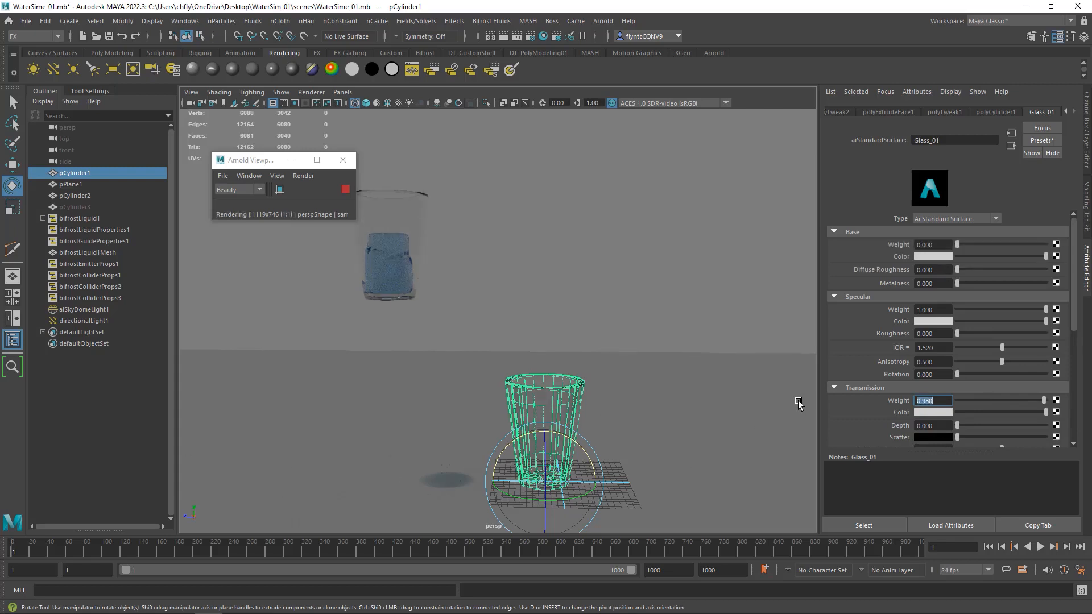
left_click(529, 499)
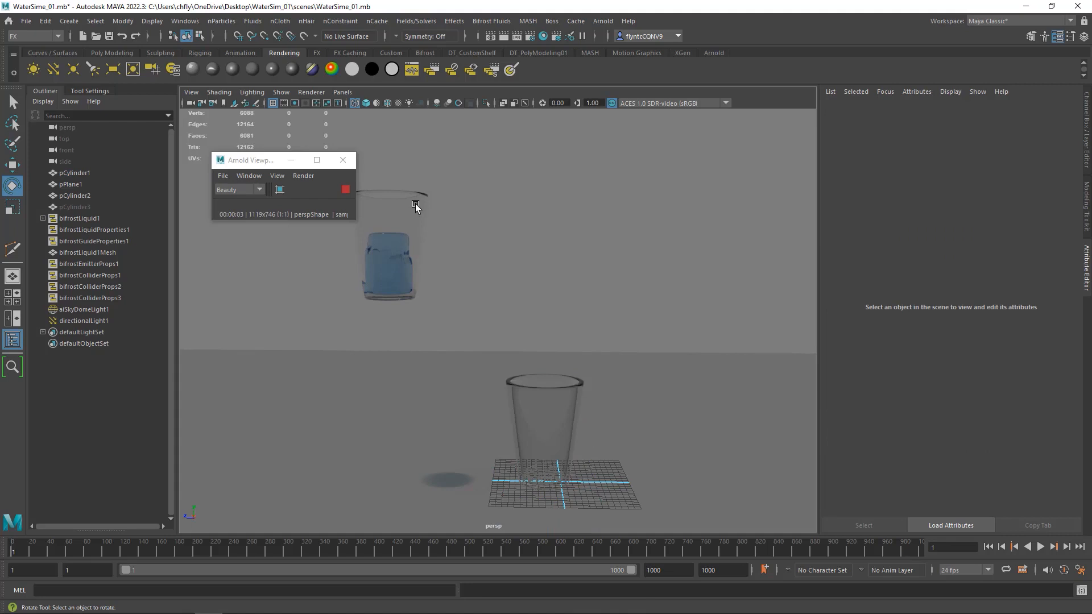
mouse_move(317, 183)
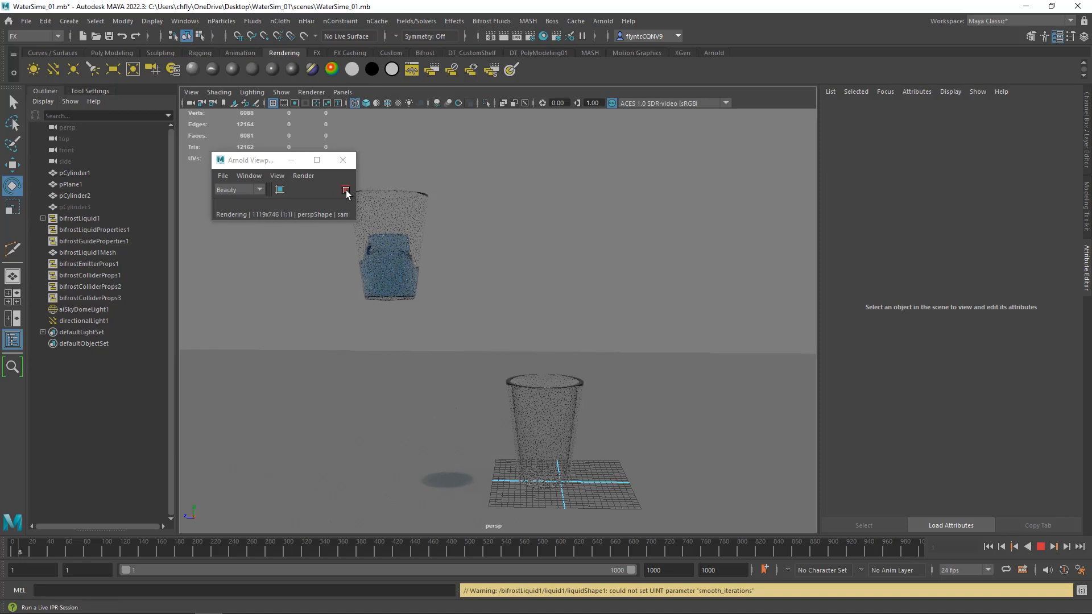
Stop the Arnold render and select the bifrostLiquid1 container
left_click(345, 189)
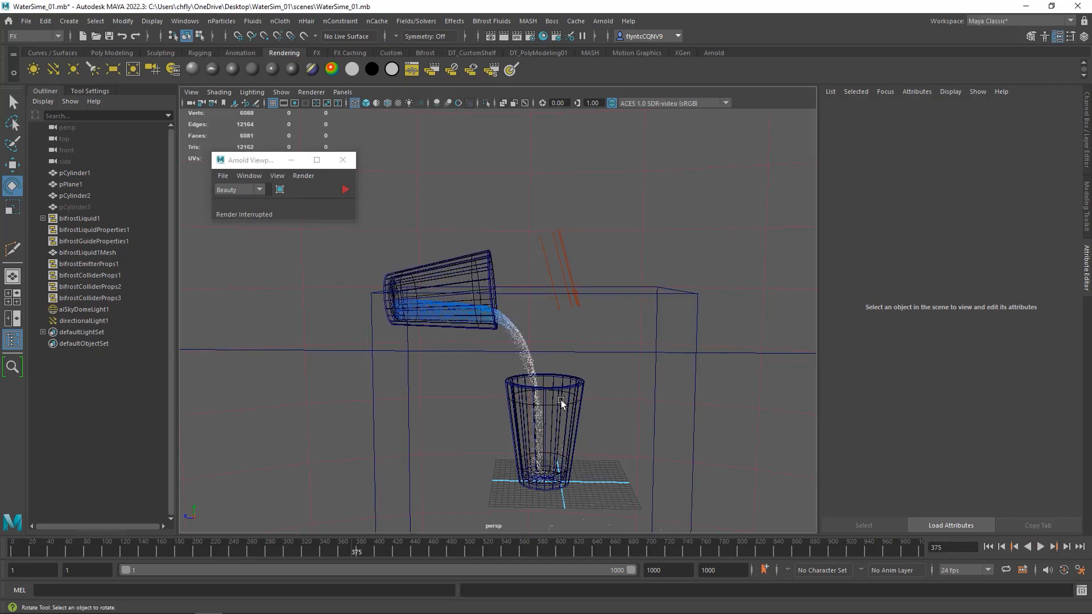
left_click_drag(562, 403, 494, 406)
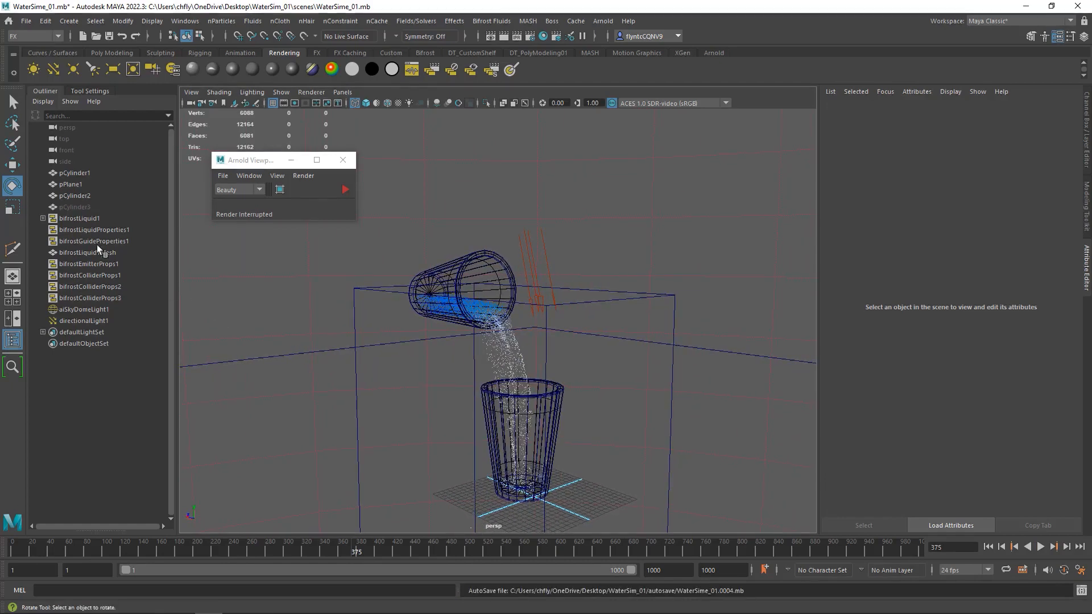
left_click(80, 219)
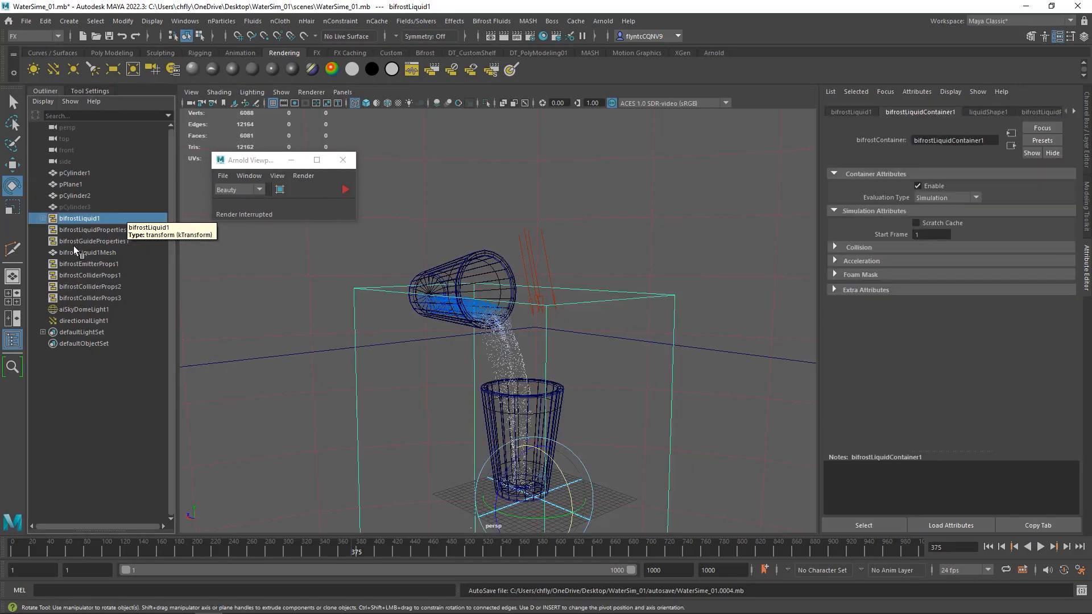
left_click(79, 218)
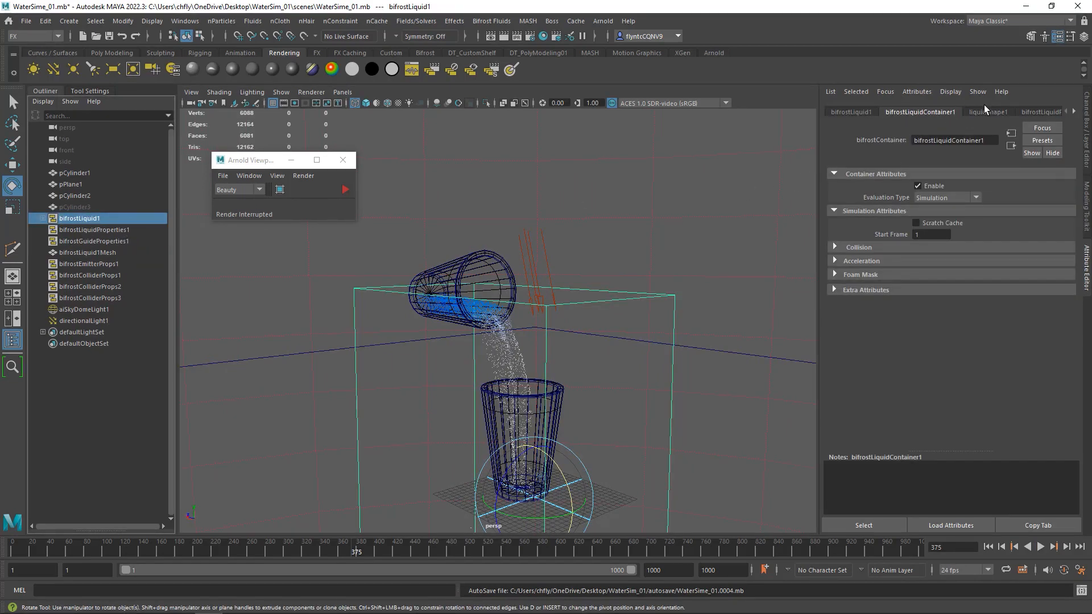
Enable Bifrost Meshing on liquidShape1 so the stream shows as a solid mesh
left_click(988, 112)
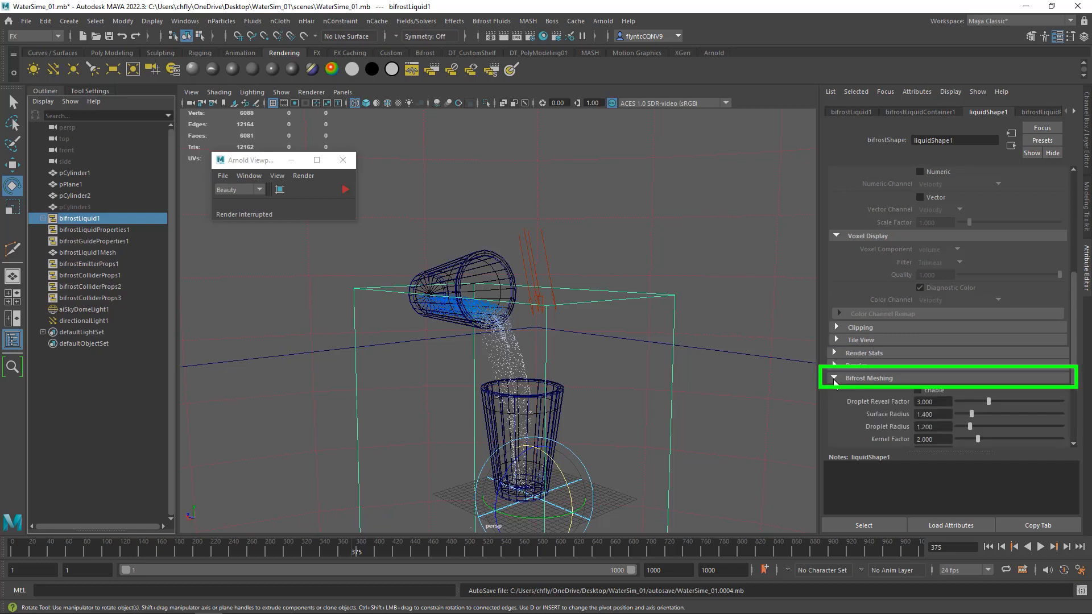
left_click(920, 390)
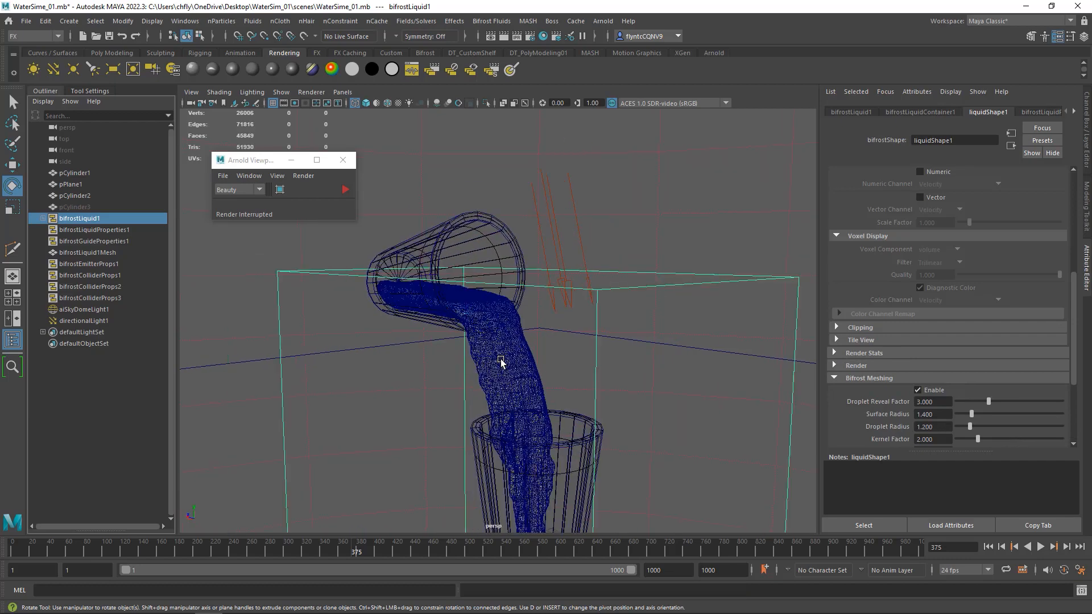
left_click(345, 189)
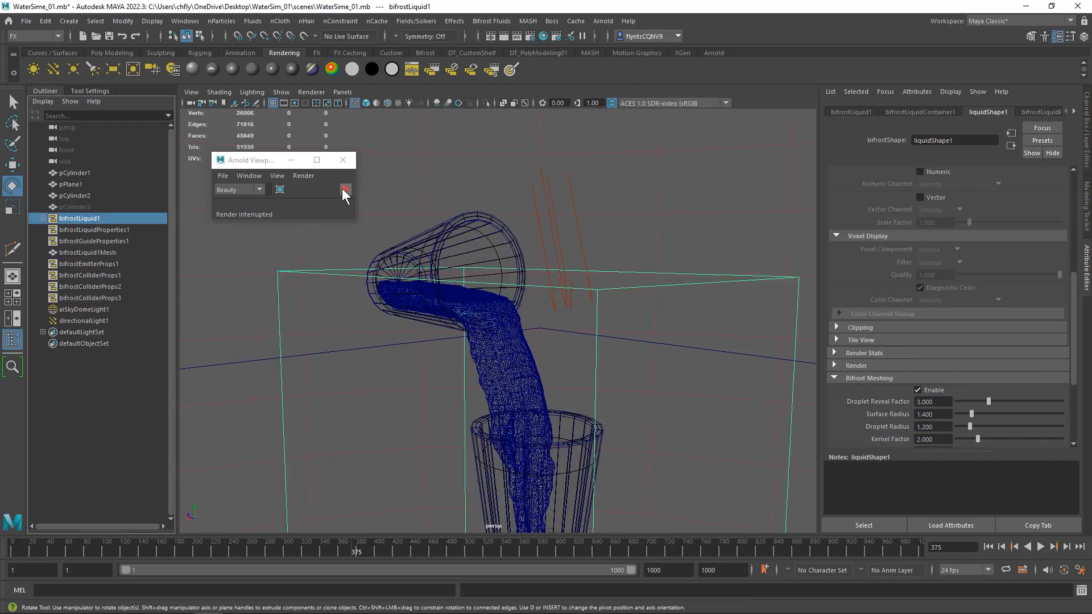
Set the liquid's Master Voxel Size to 0.200 while rendering in Arnold
left_click(346, 190)
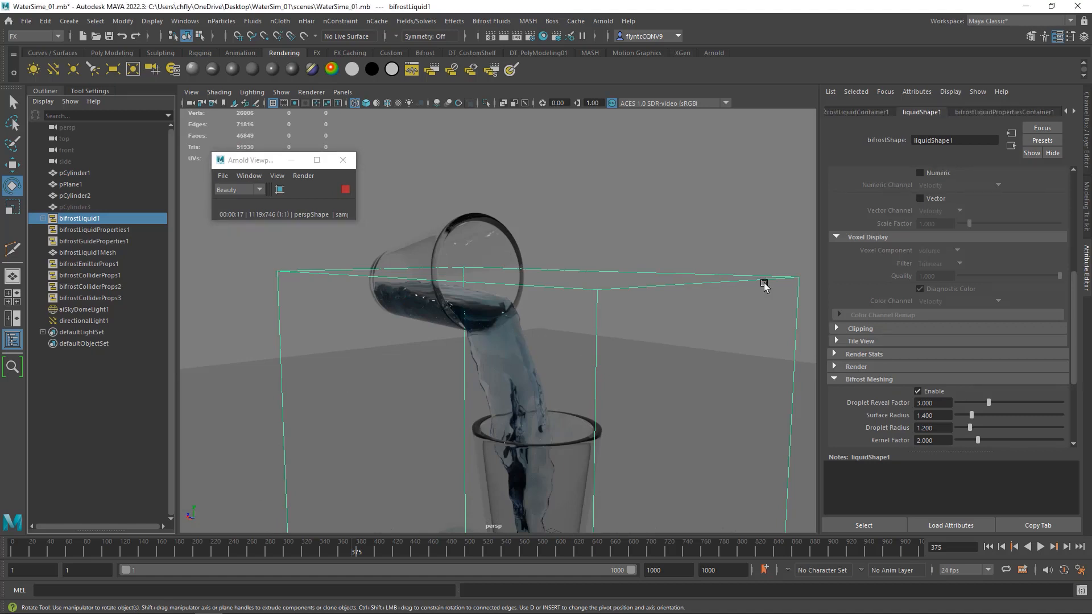
mouse_move(1003, 119)
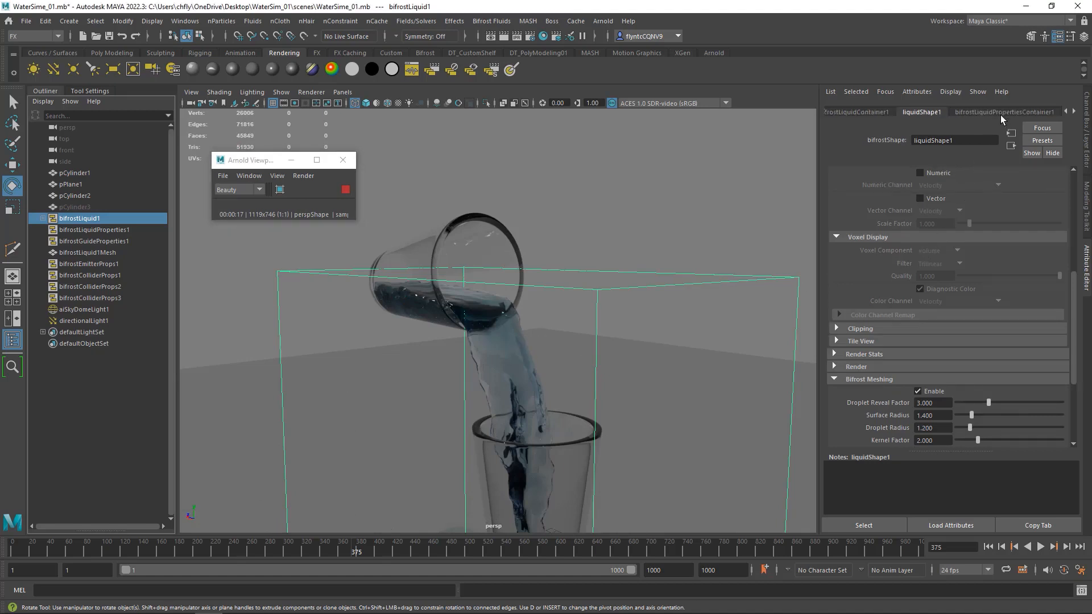
left_click(1007, 111)
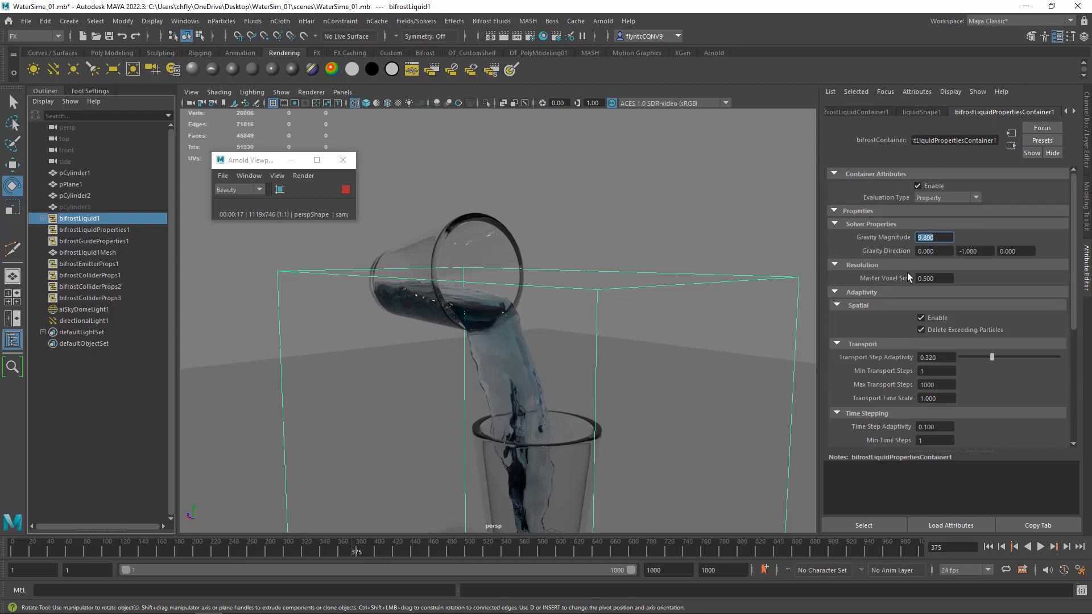
left_click(935, 278)
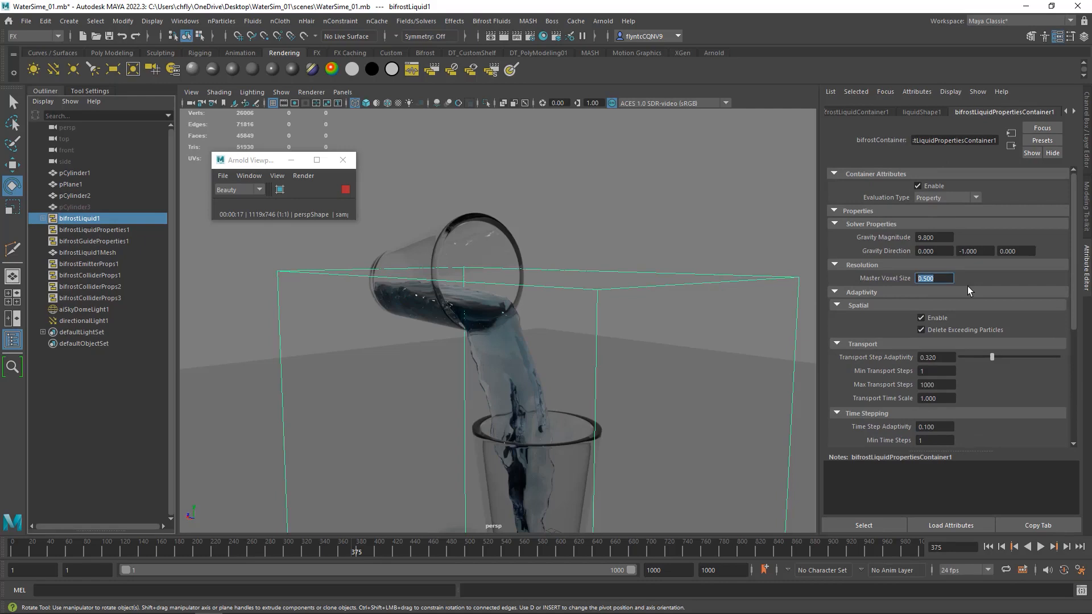
type("0.200")
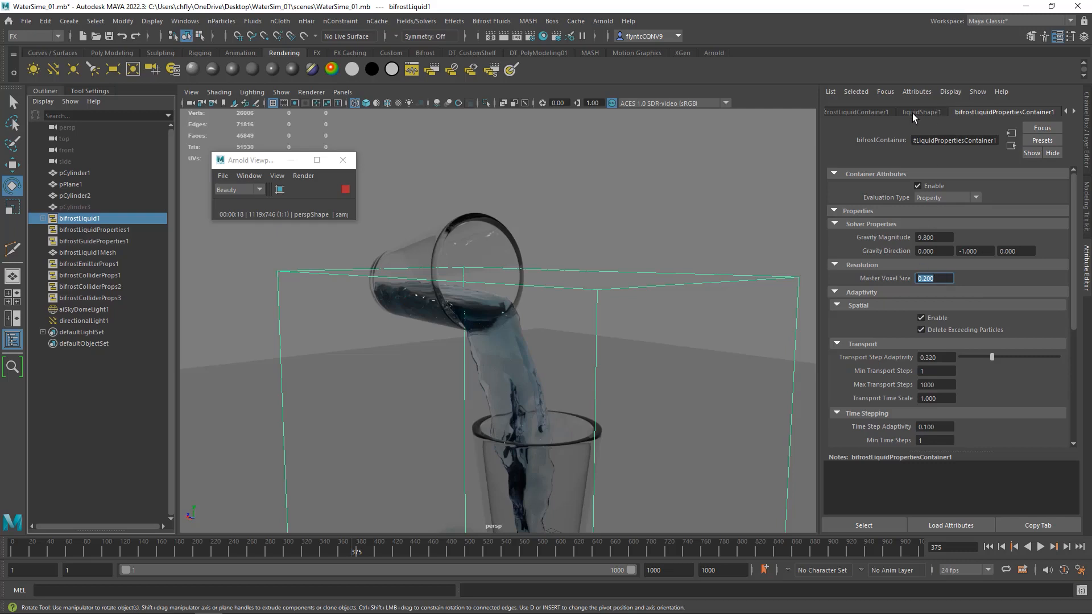
Turn Bifrost Meshing off on liquidShape1 and inspect the finer water around the glass
left_click(922, 112)
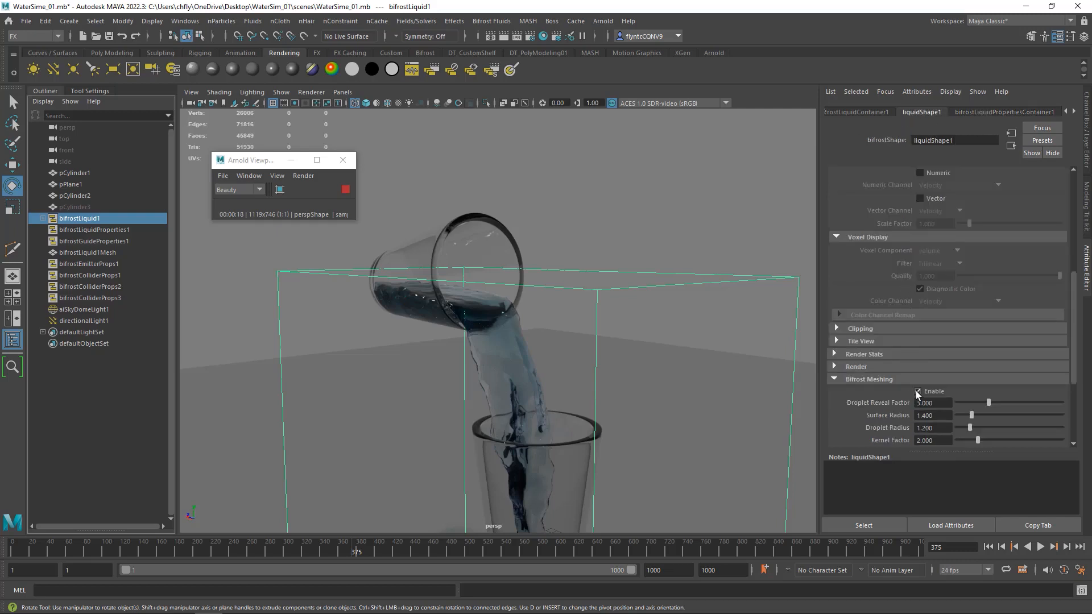
left_click(919, 391)
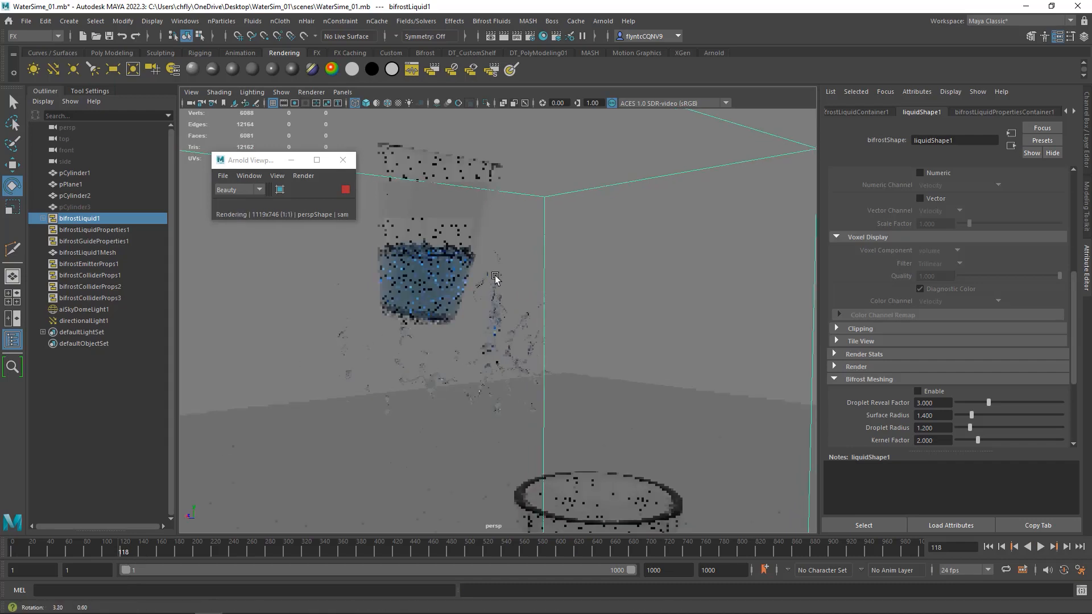
left_click_drag(496, 277, 503, 289)
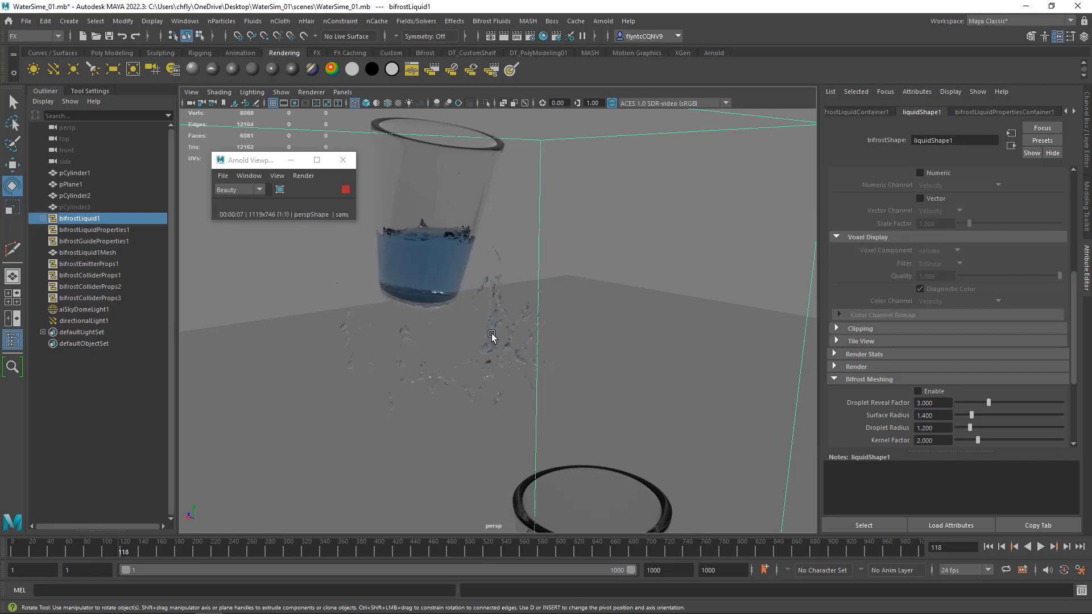
mouse_move(472, 282)
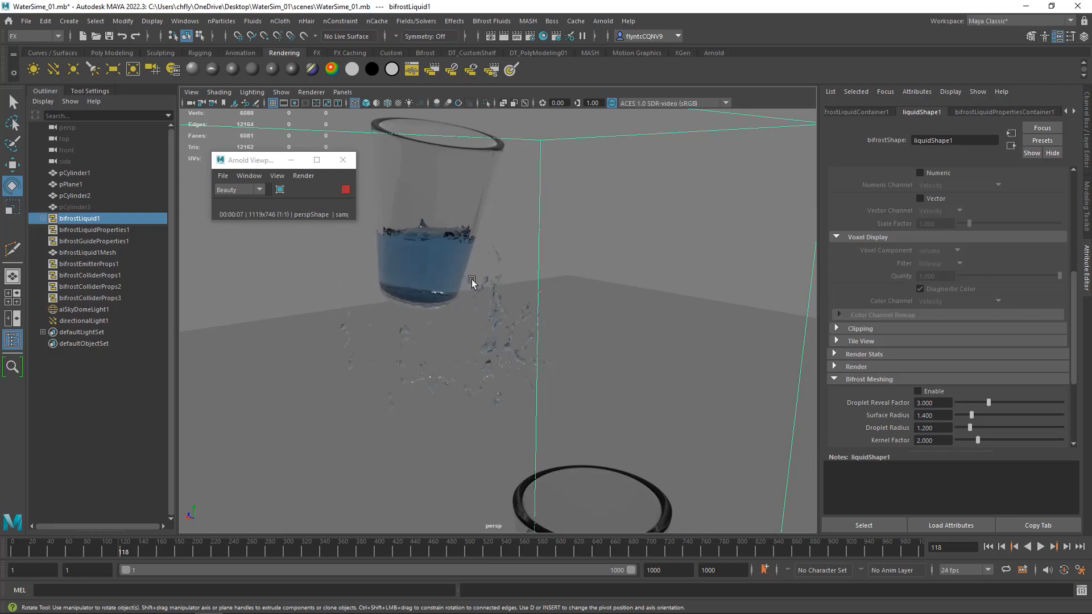
mouse_move(499, 275)
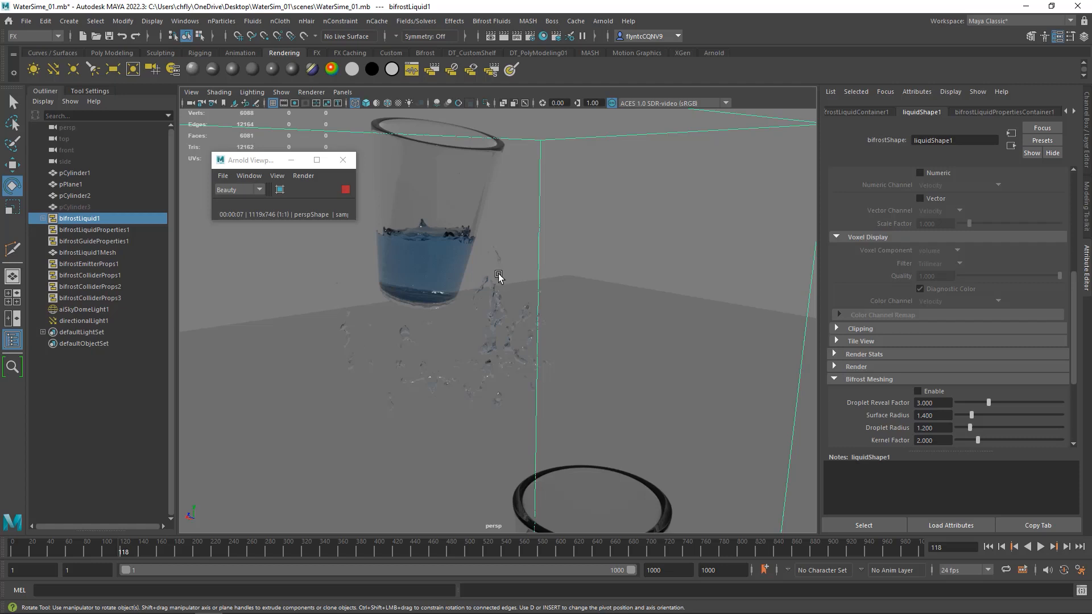
mouse_move(495, 287)
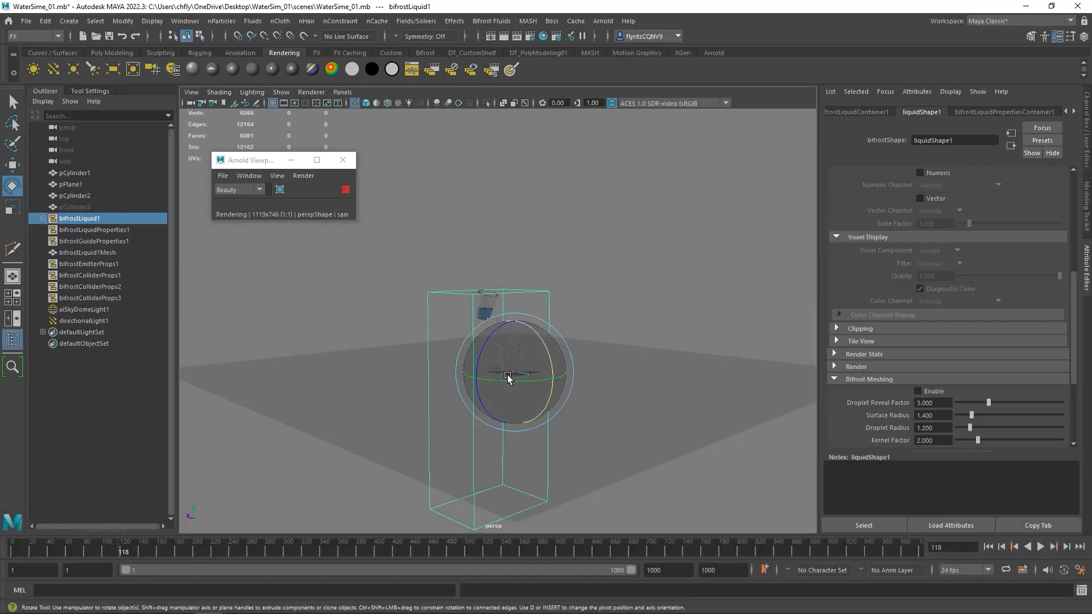
left_click_drag(509, 378, 581, 371)
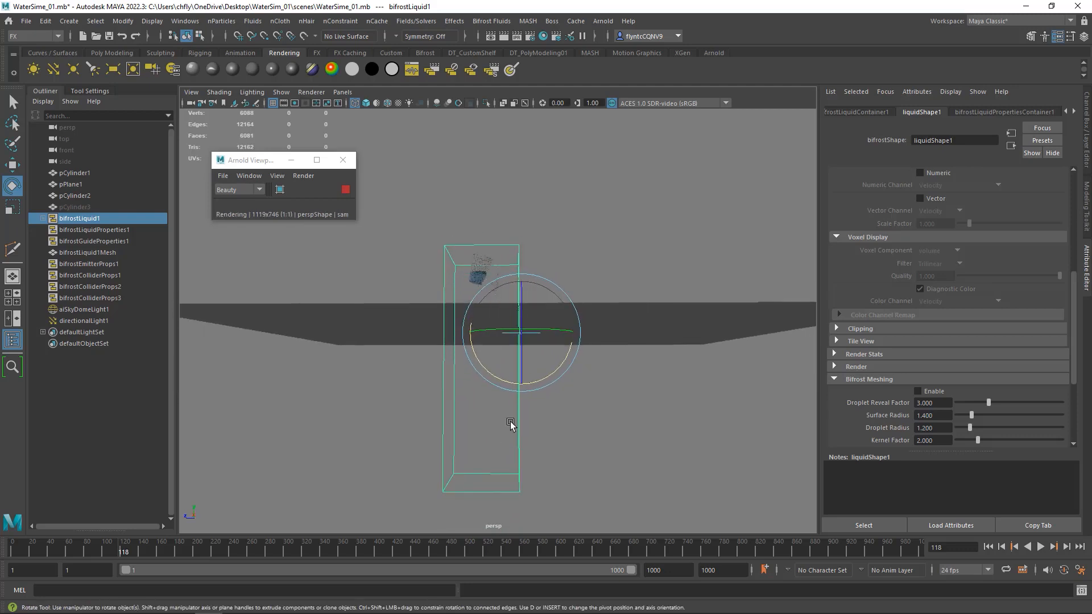
left_click_drag(511, 423, 554, 416)
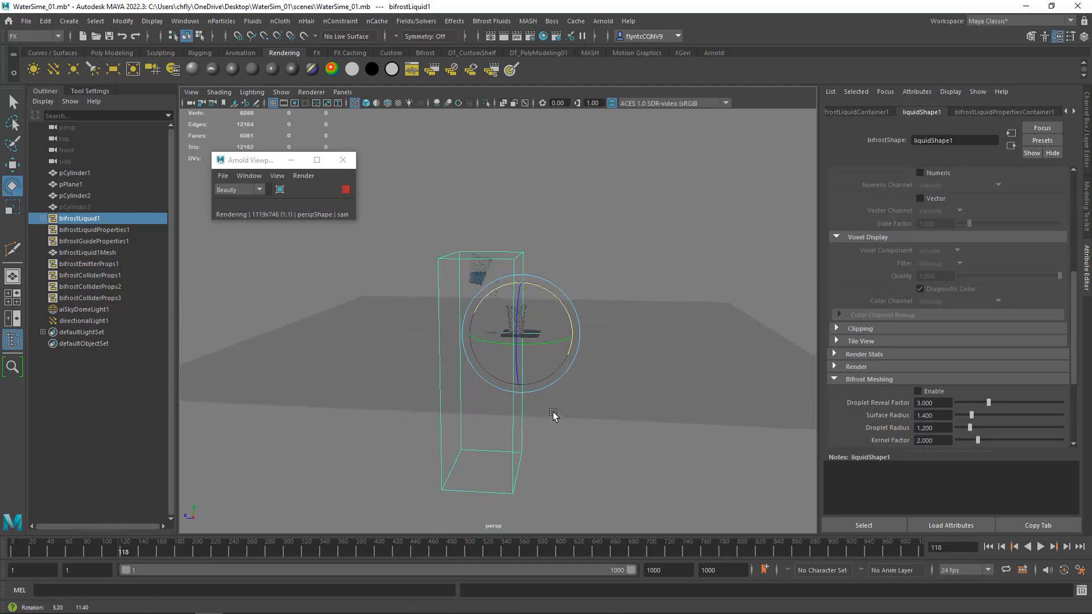
left_click_drag(553, 415, 581, 342)
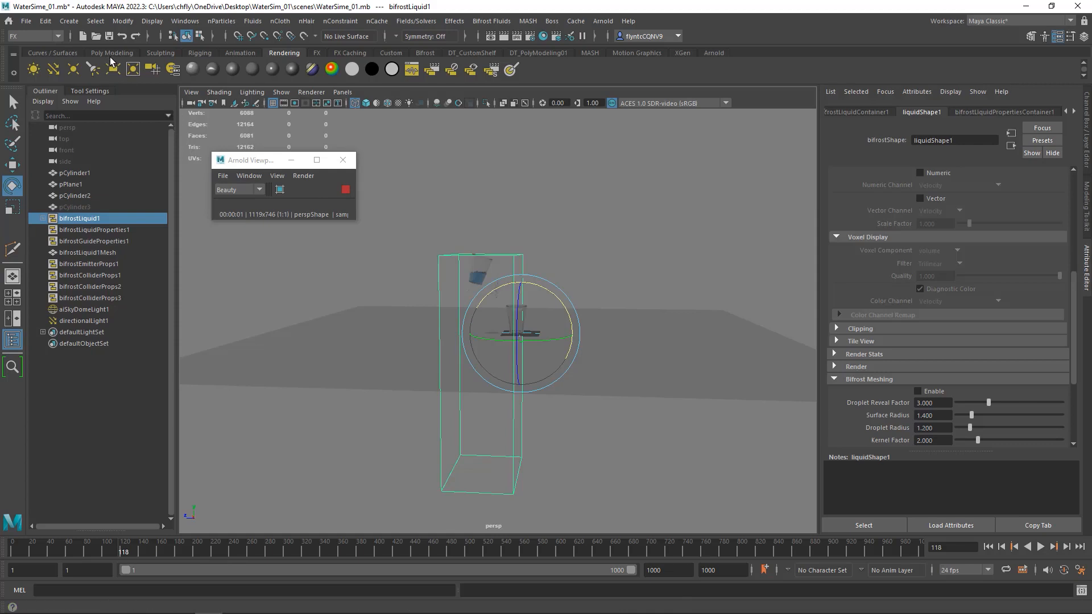
Create a polygon plane, pPlane2, from the Poly Modeling shelf beneath the lower glass
left_click(112, 53)
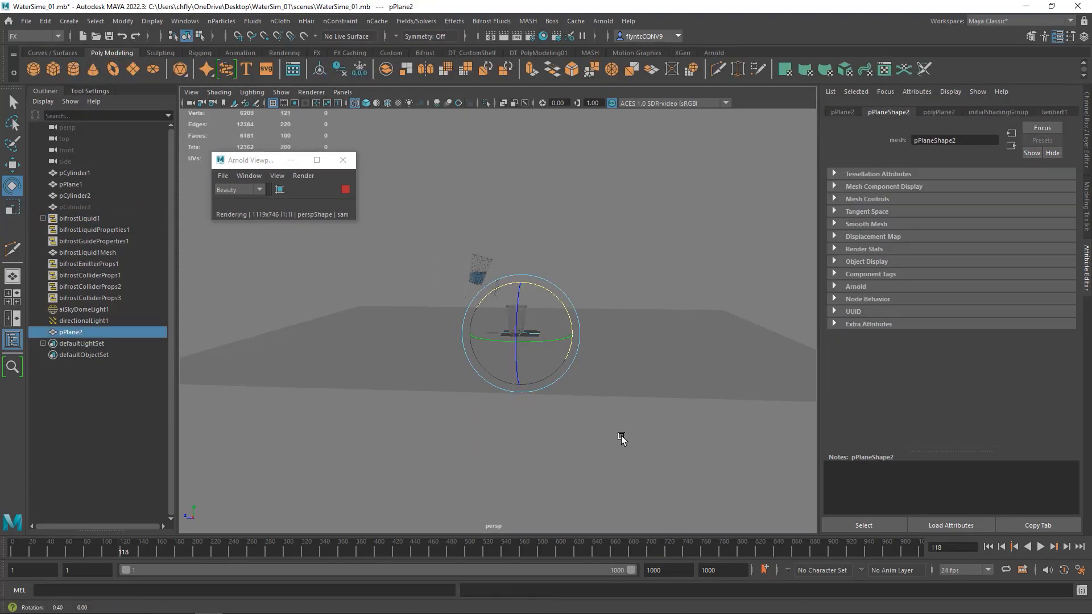
left_click(13, 207)
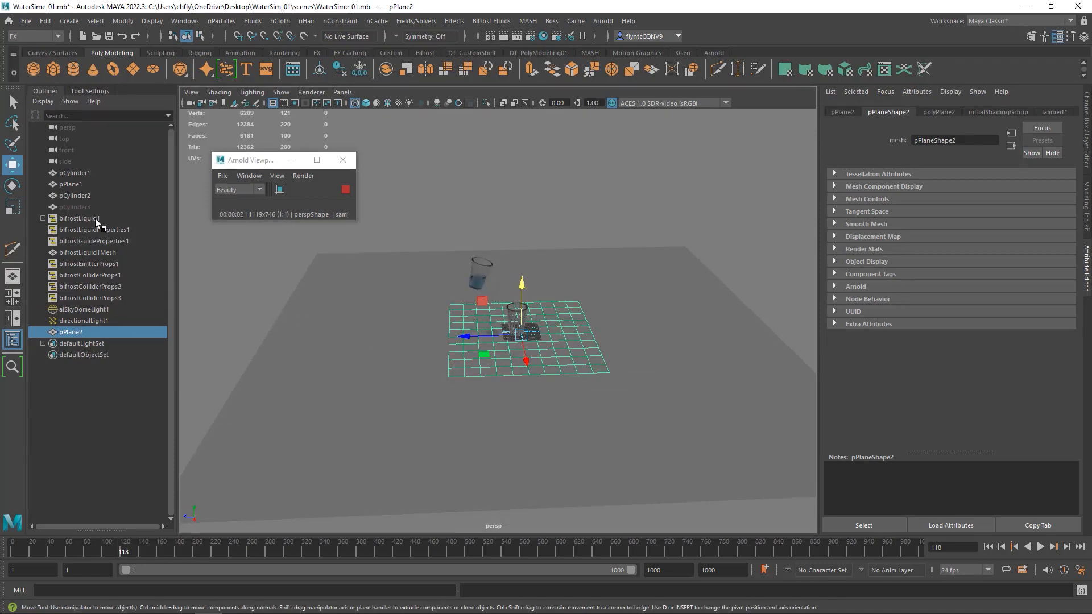
Create bifrostKillplane1 from pPlane2 via Bifrost Fluids > Killplane
left_click(79, 219)
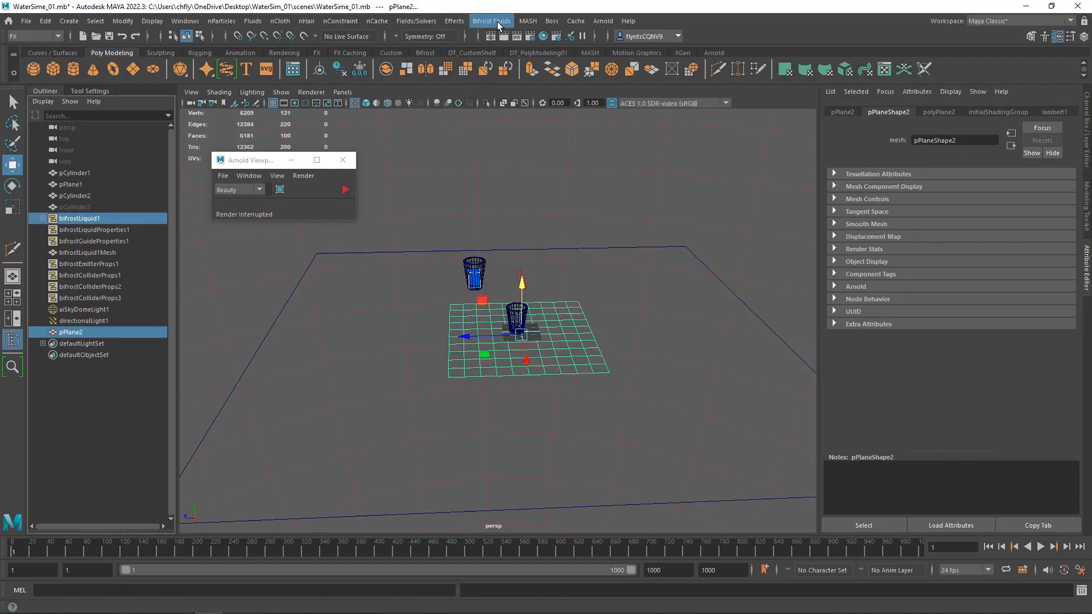
left_click(492, 21)
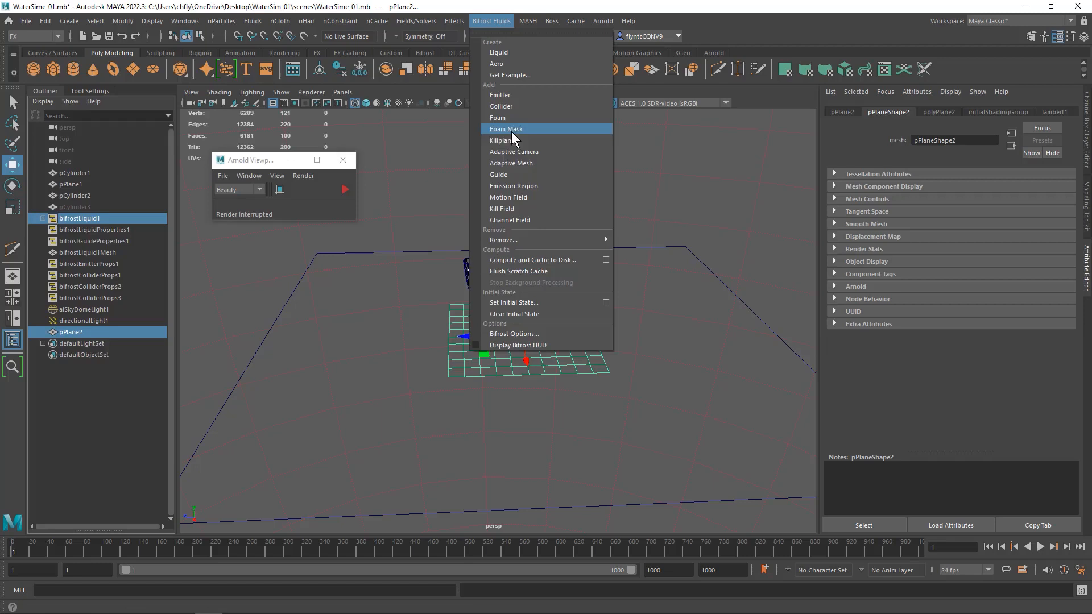
left_click(500, 140)
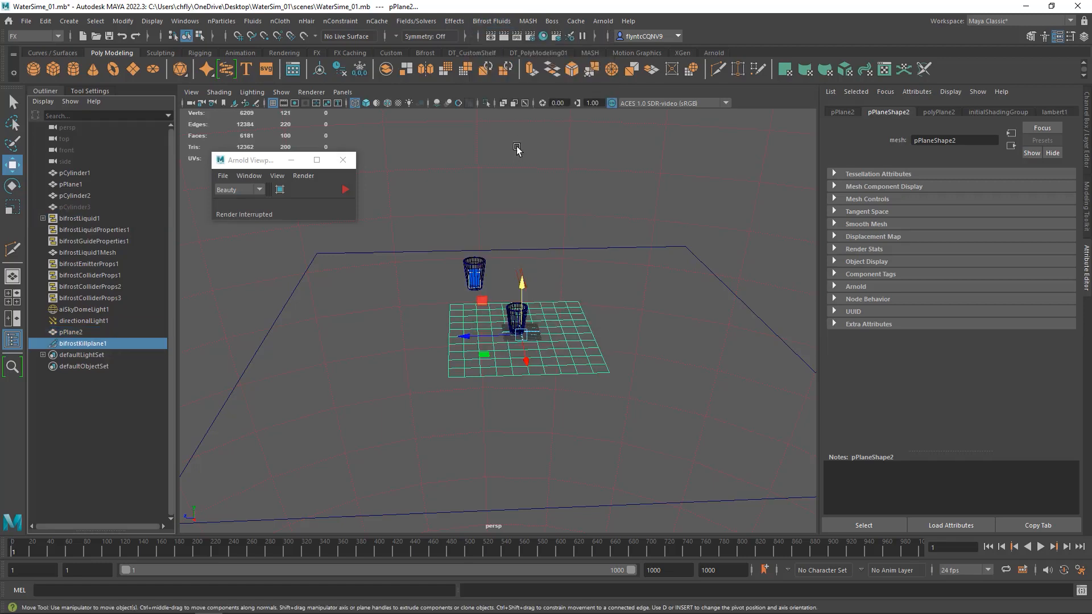
left_click(83, 343)
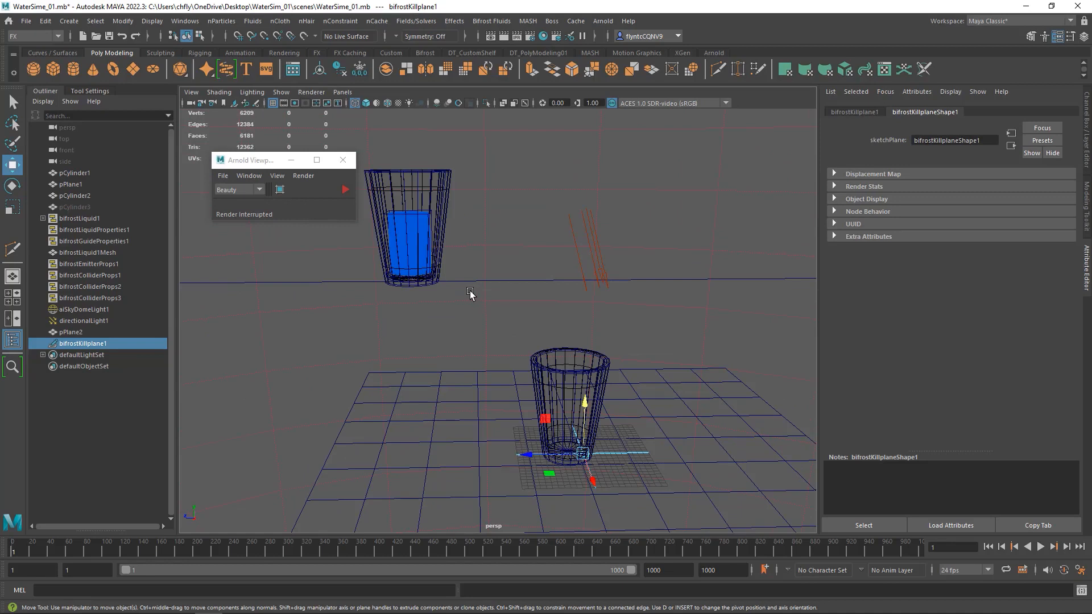
Set bifrostLiquid1's Master Voxel Size to 0.350
left_click(80, 218)
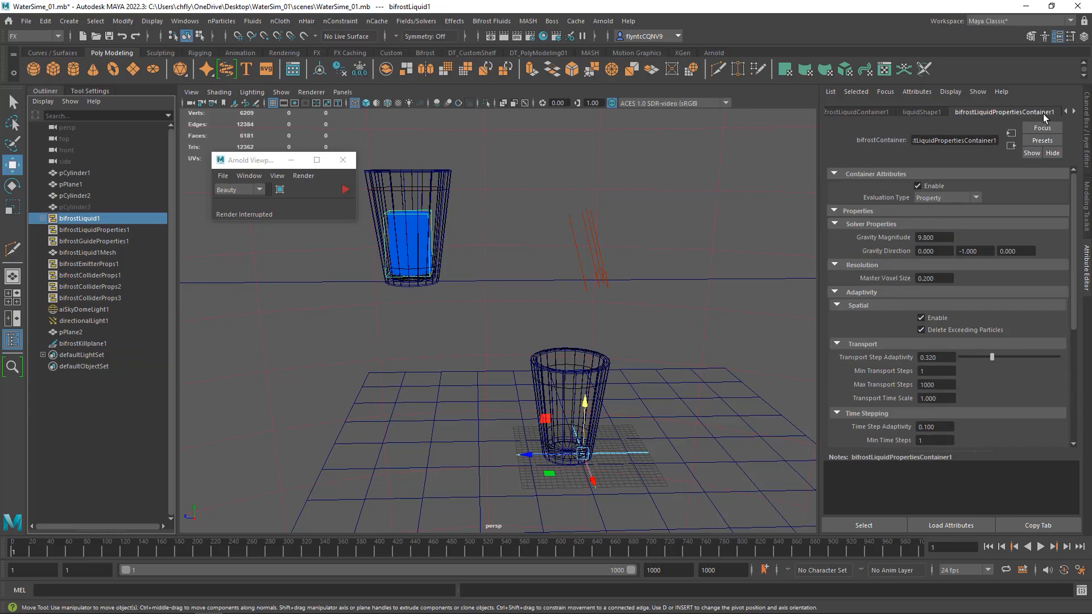
mouse_move(1006, 164)
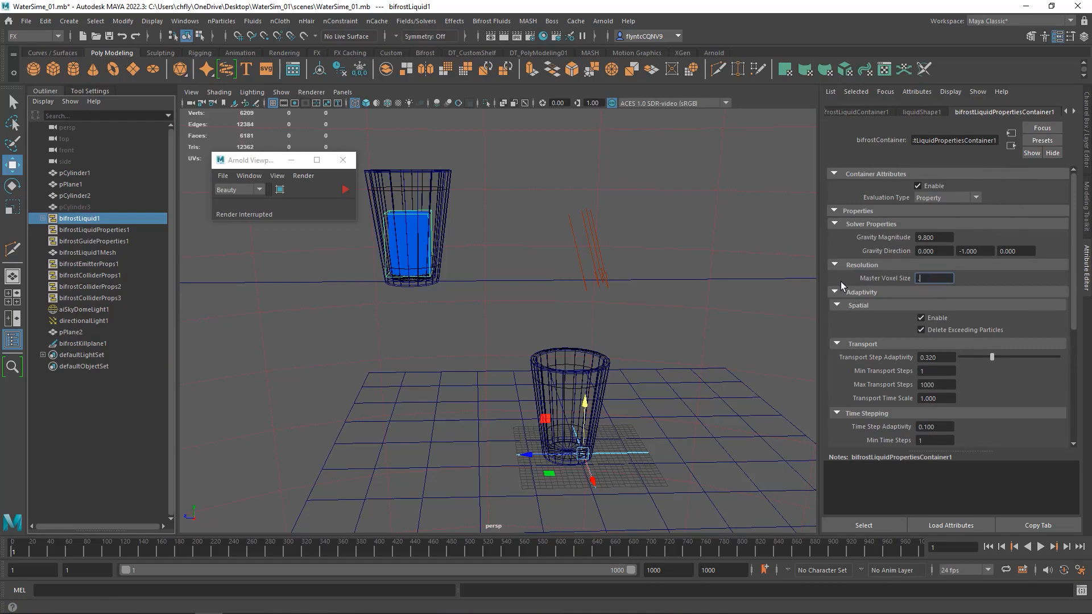
type("0.350")
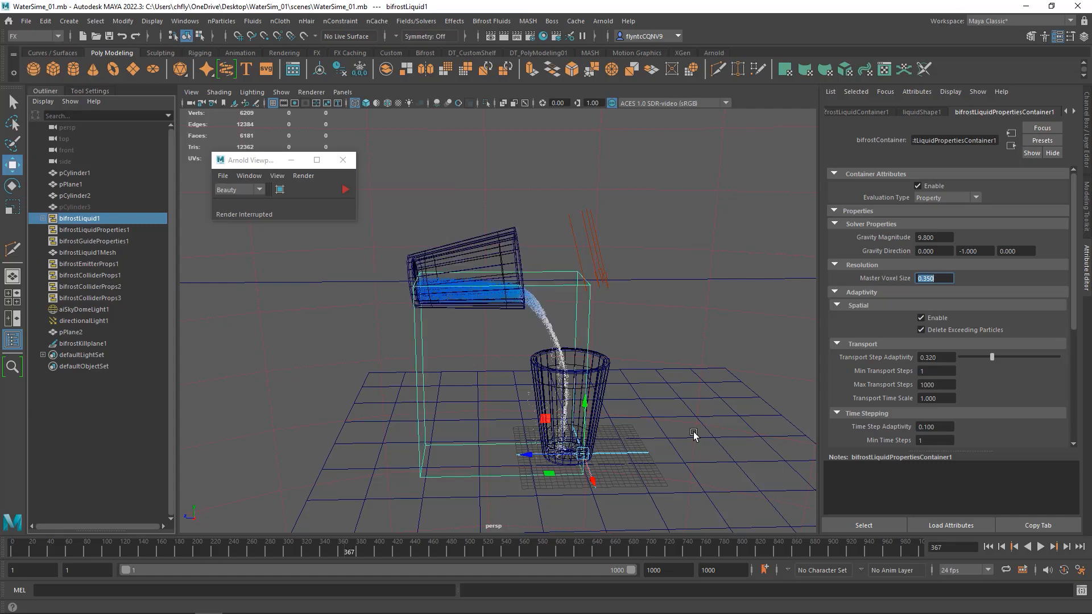
mouse_move(707, 394)
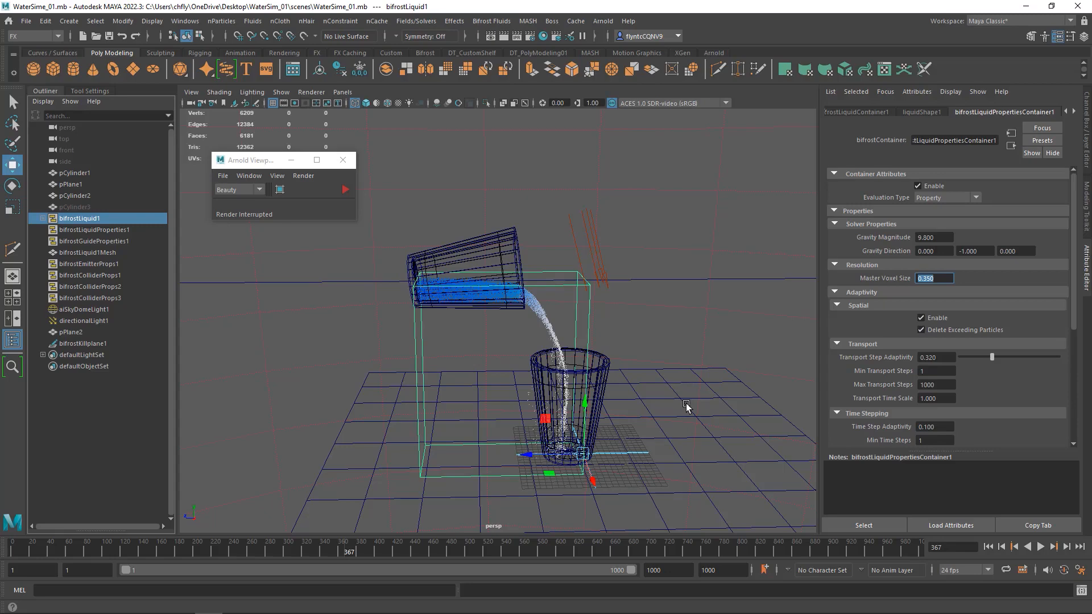
mouse_move(428, 488)
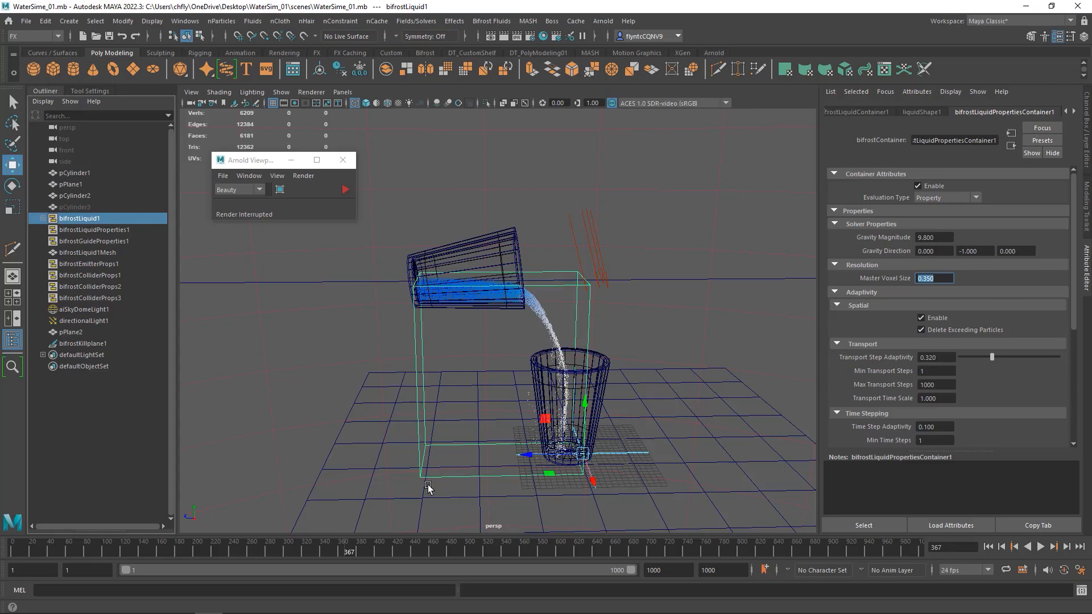
mouse_move(574, 474)
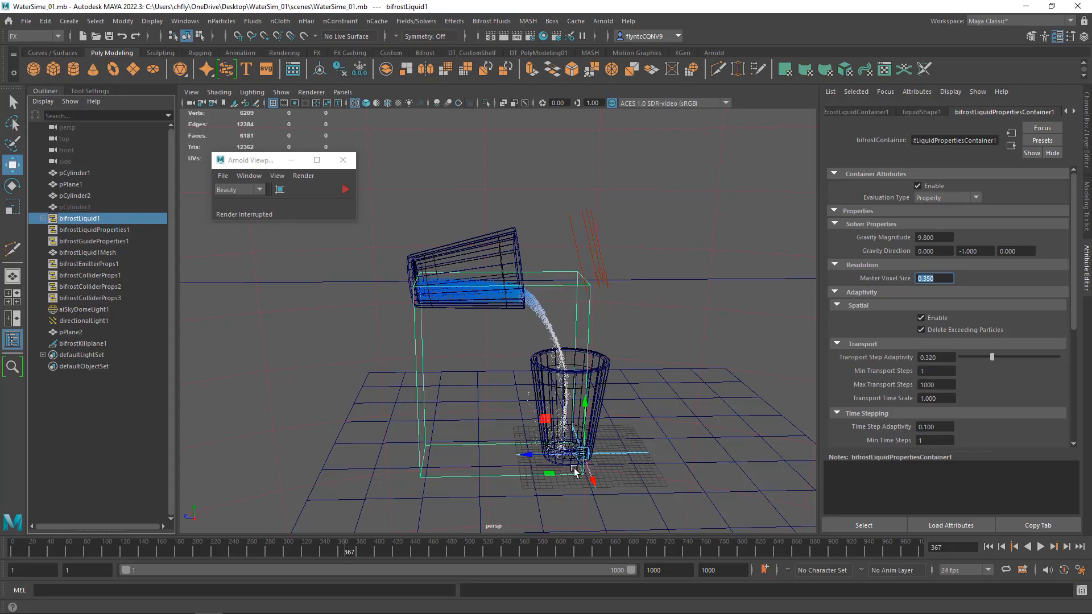
left_click_drag(571, 446, 558, 418)
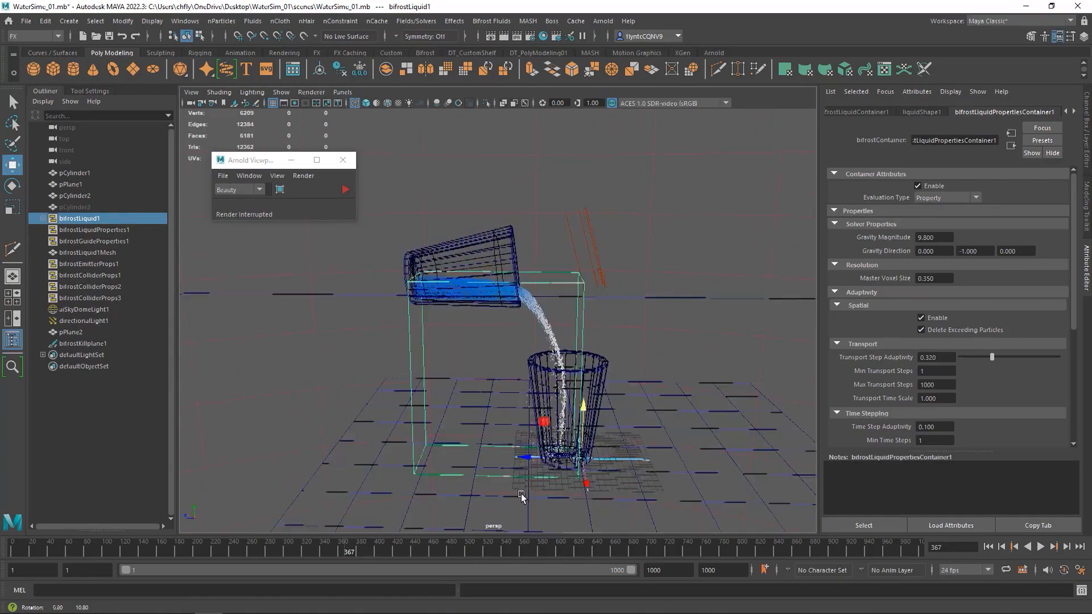
left_click_drag(522, 494, 480, 499)
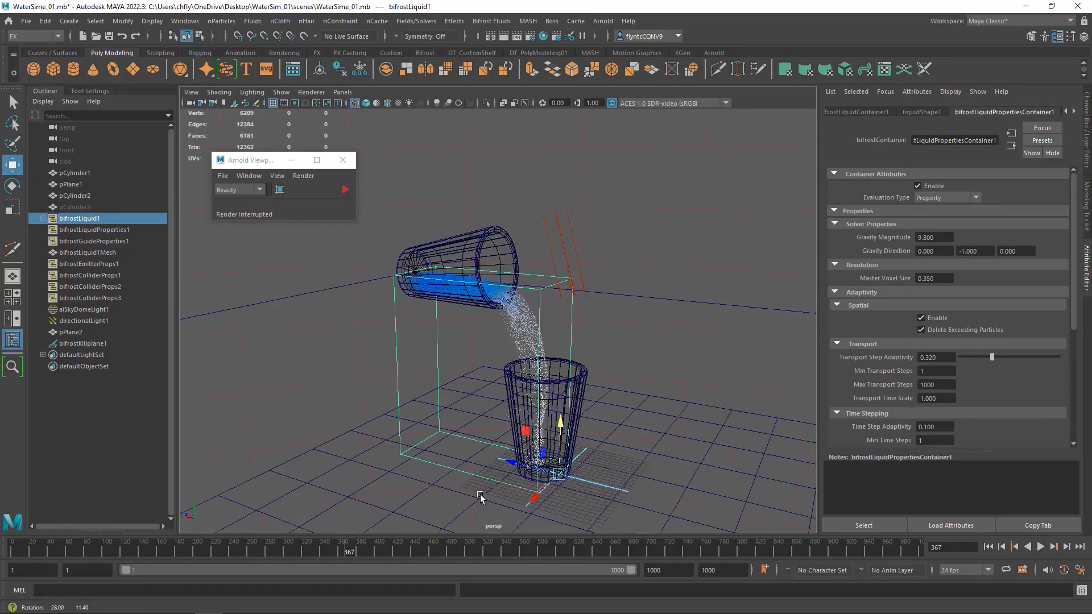
left_click_drag(481, 497, 429, 490)
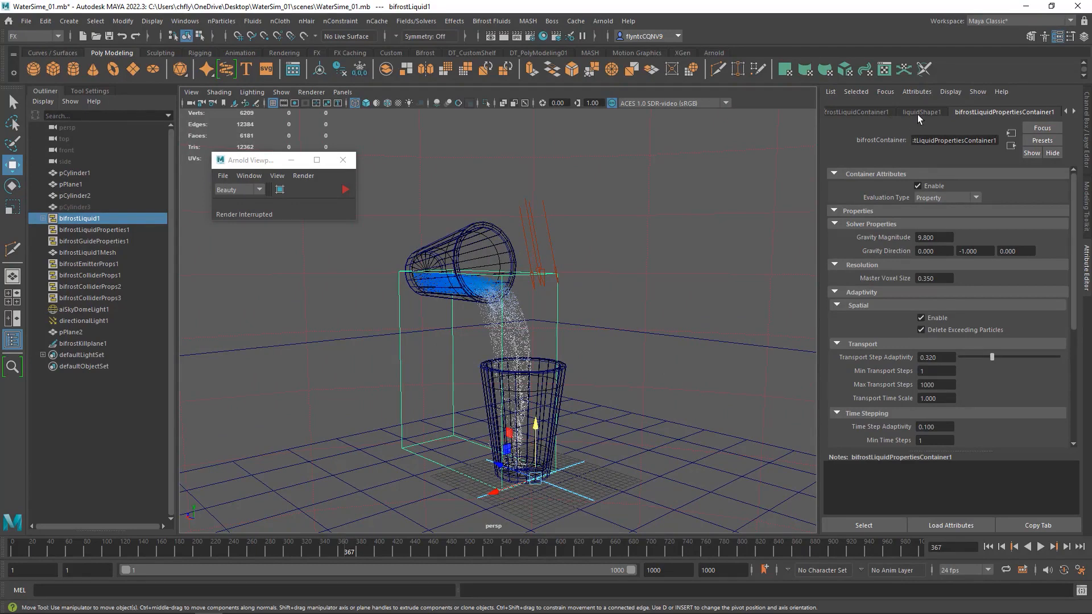
Enable meshing on liquidShape1, then run and stop an Arnold preview of the meshed water
left_click(921, 112)
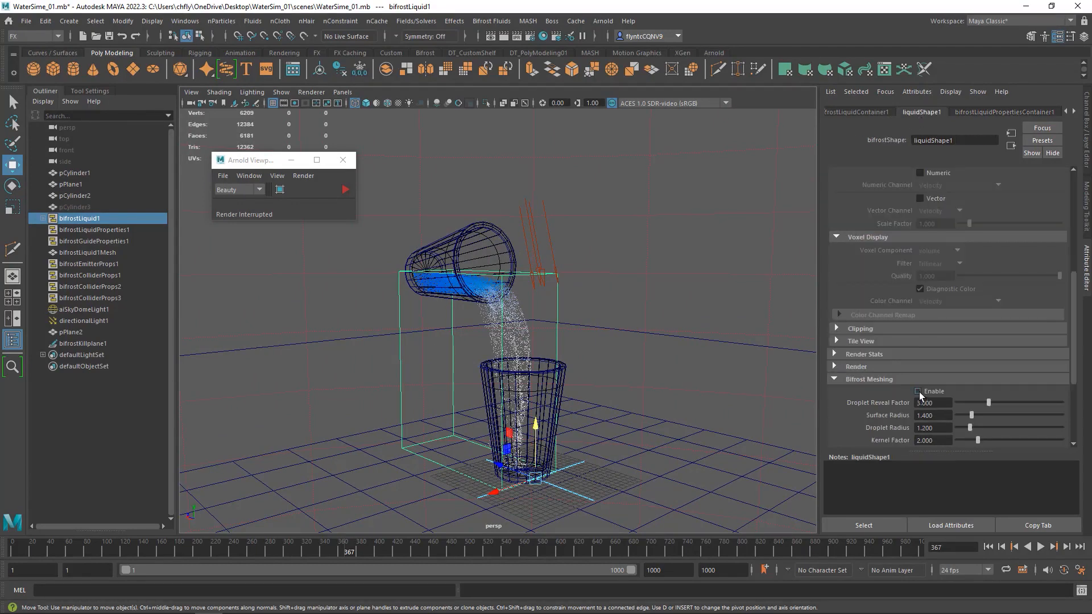
left_click(919, 391)
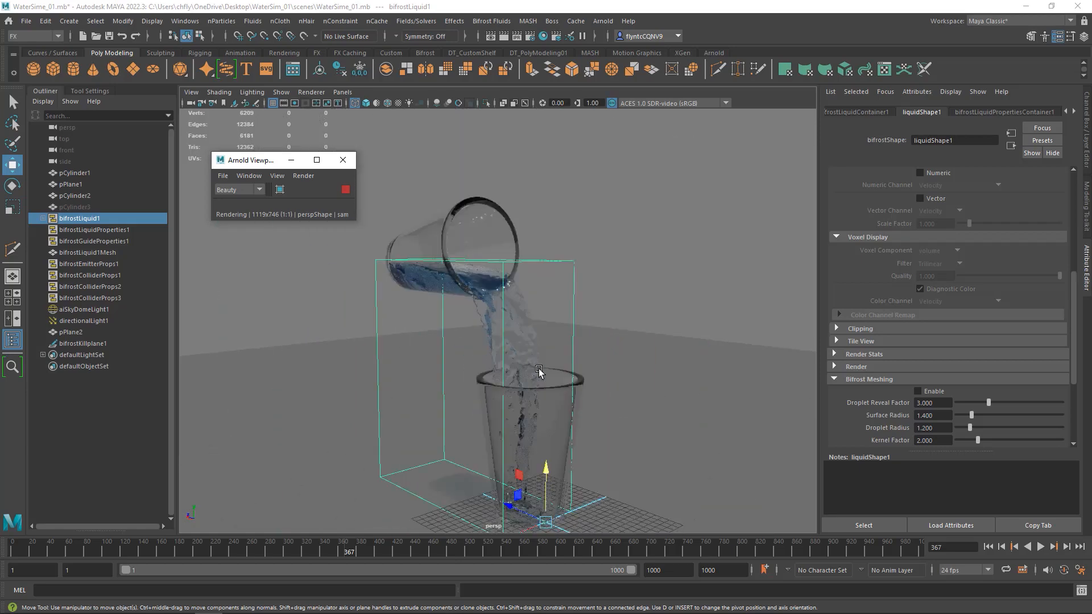
mouse_move(249, 165)
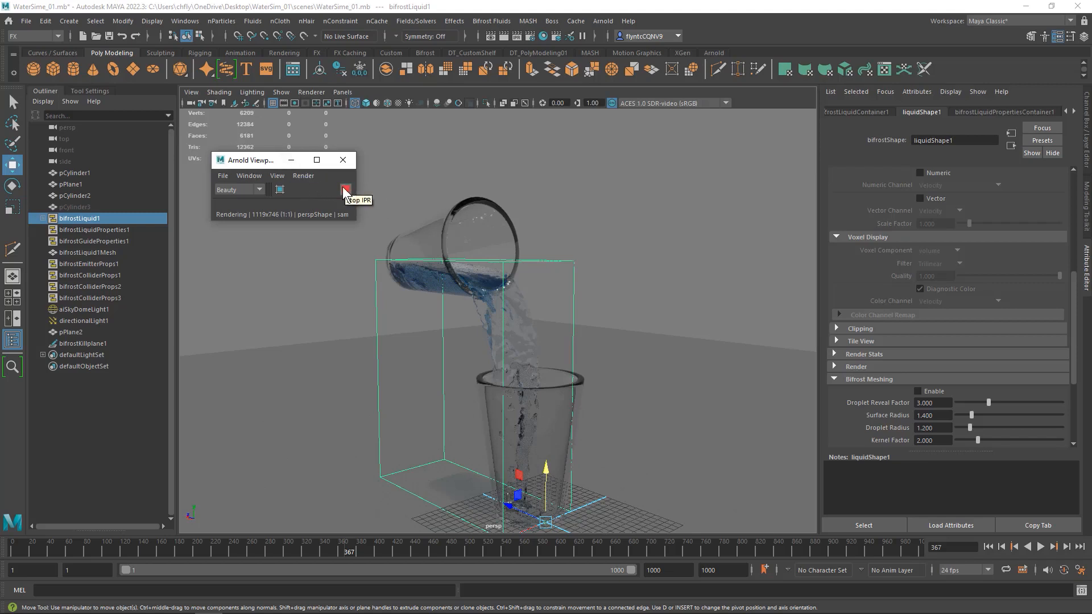
left_click(345, 189)
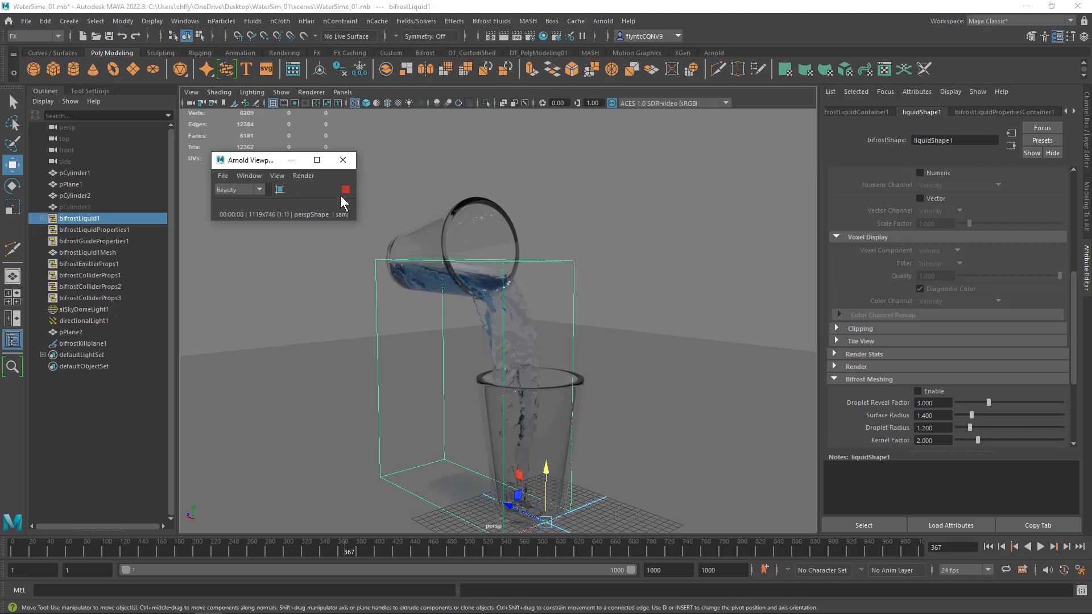
left_click(345, 189)
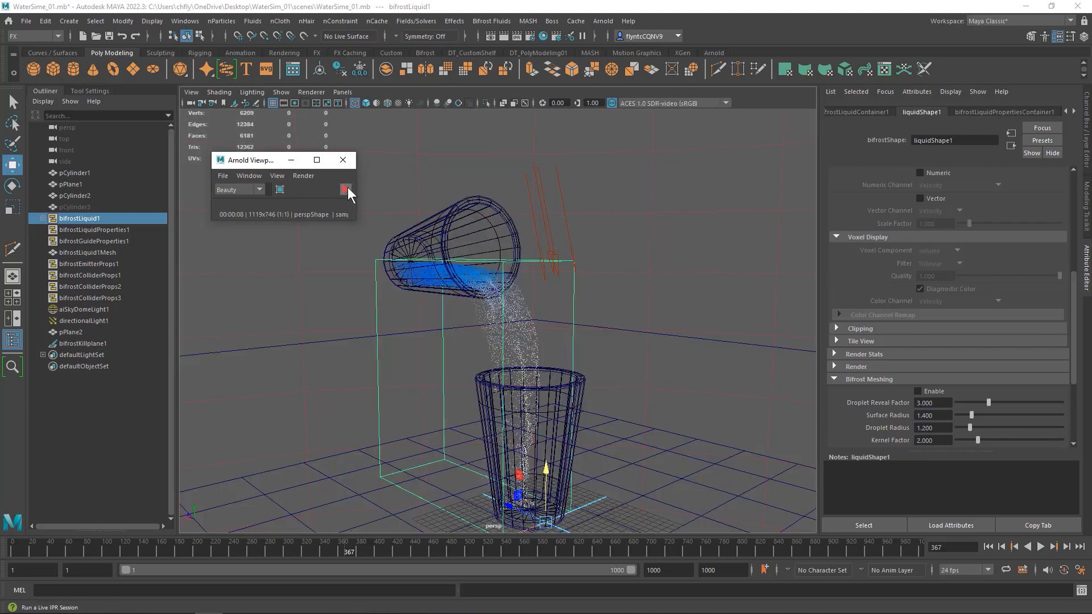
left_click(344, 189)
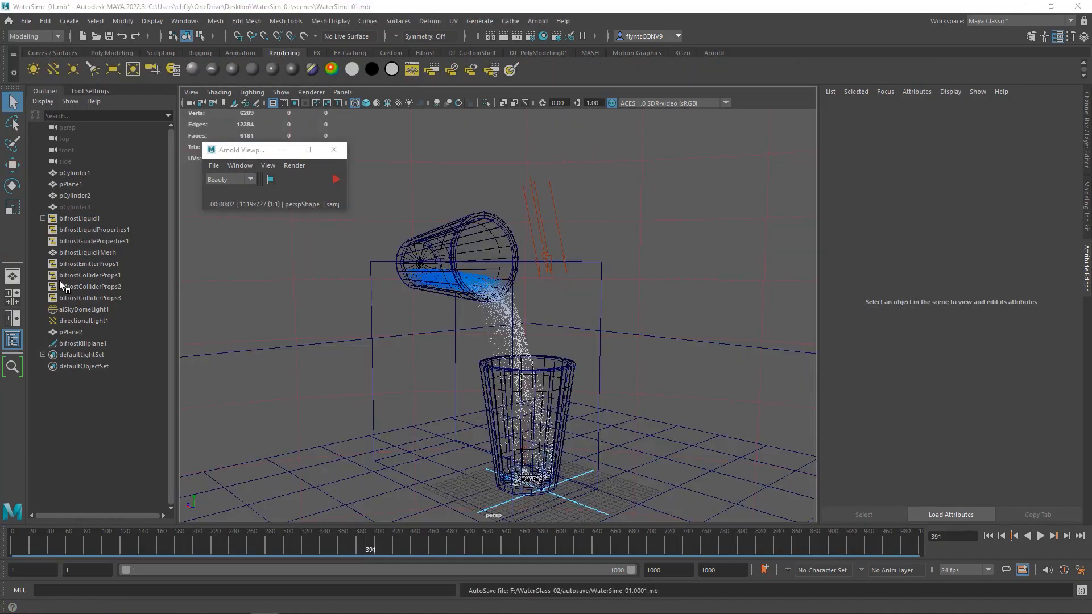
Assign a new Arnold aiStandardSurface material (aiStandardSurface5) to bifrostLiquid1
left_click(79, 217)
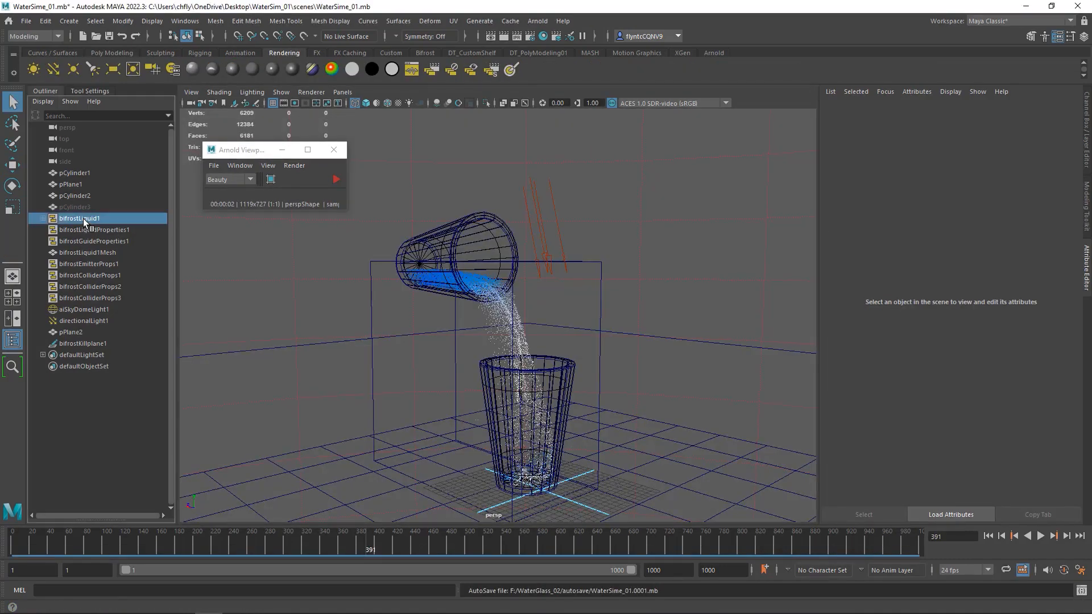
left_click(79, 218)
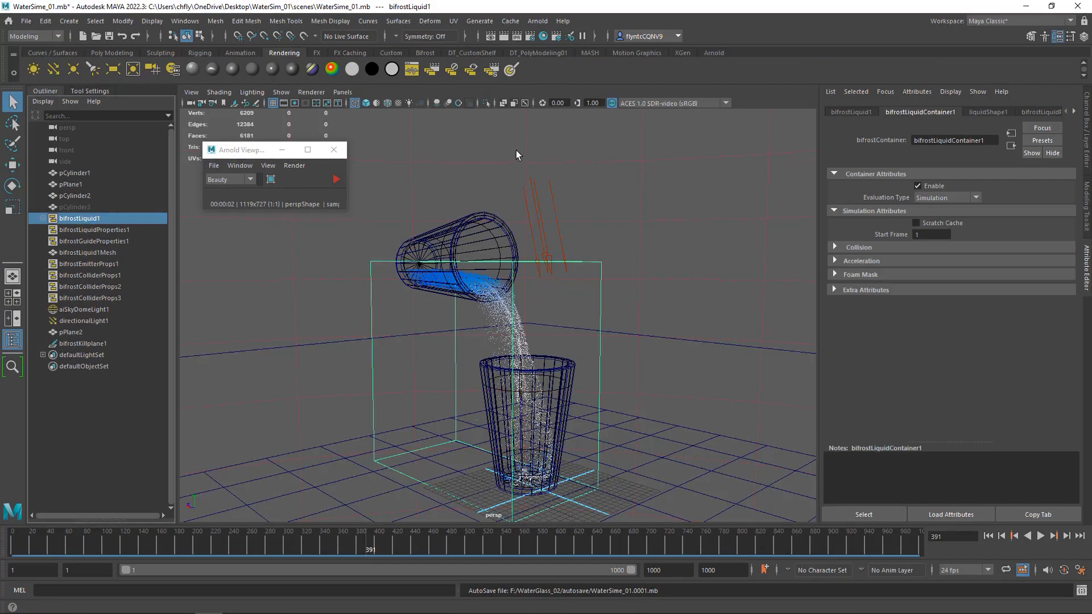
right_click(517, 155)
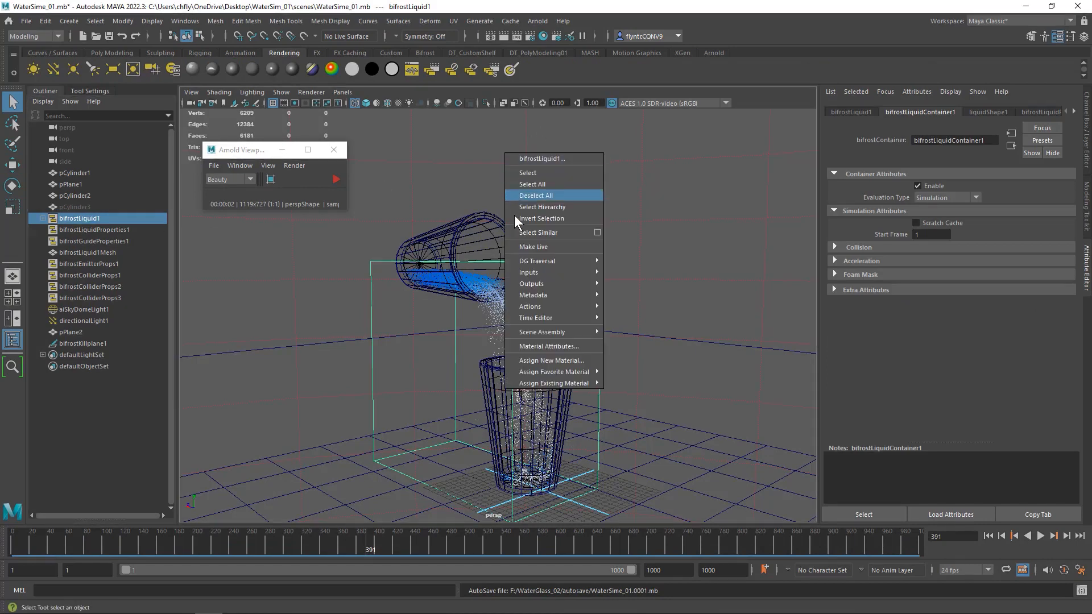
mouse_move(552, 360)
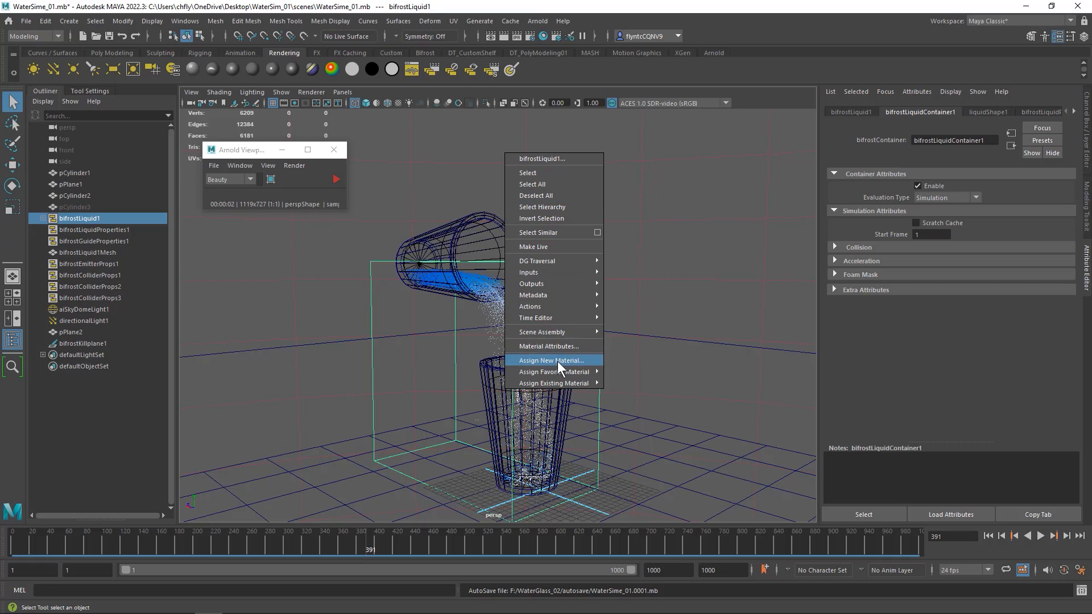
left_click(552, 361)
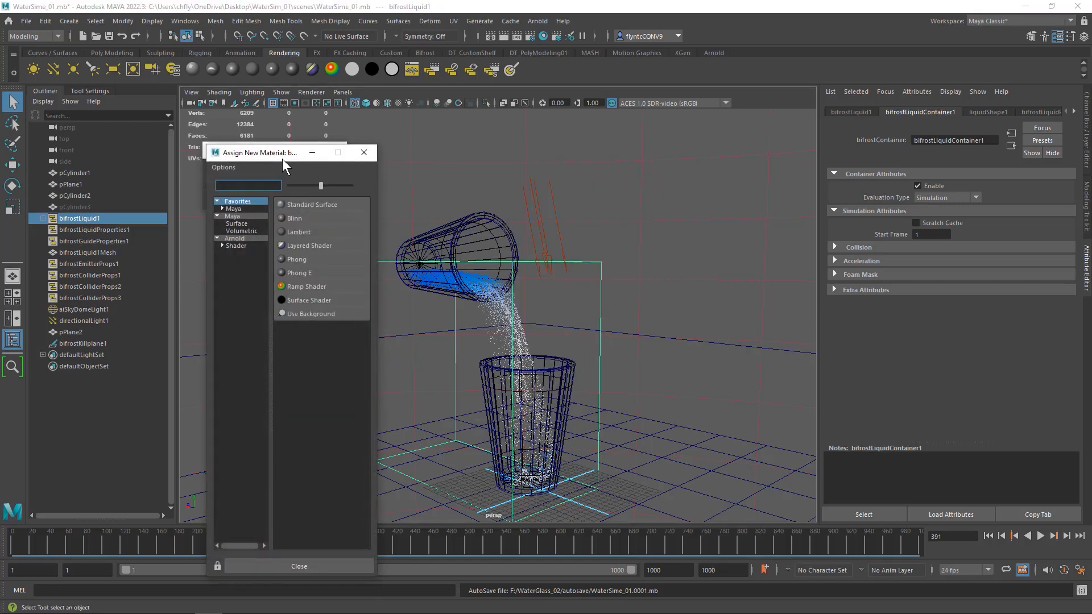
left_click(258, 226)
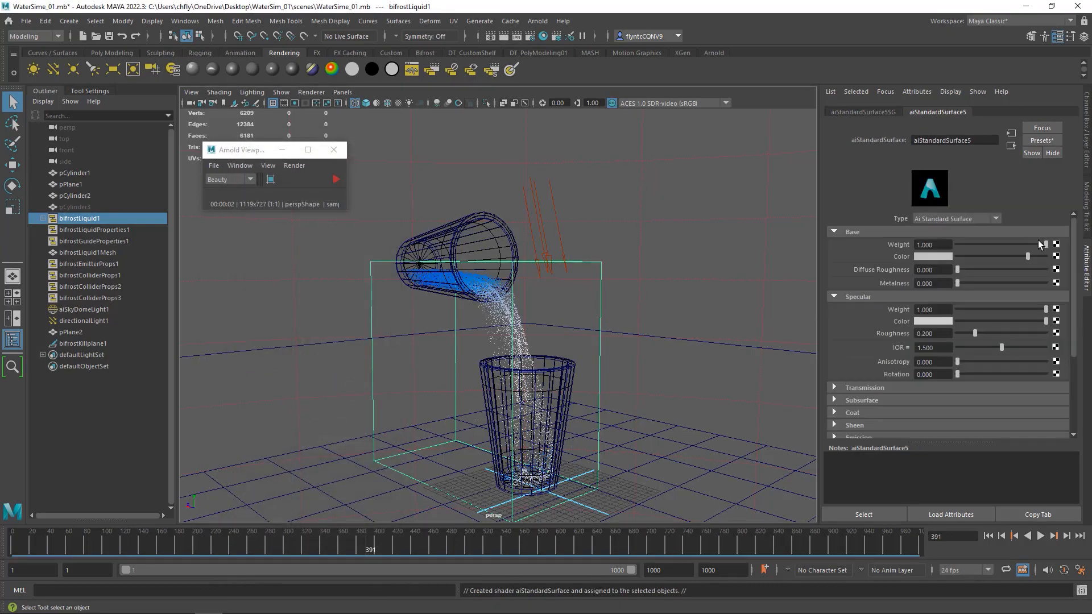
Apply the Clear_Water preset (IOR 1.333, roughness 0.120) and start the Arnold IPR preview
left_click(1042, 140)
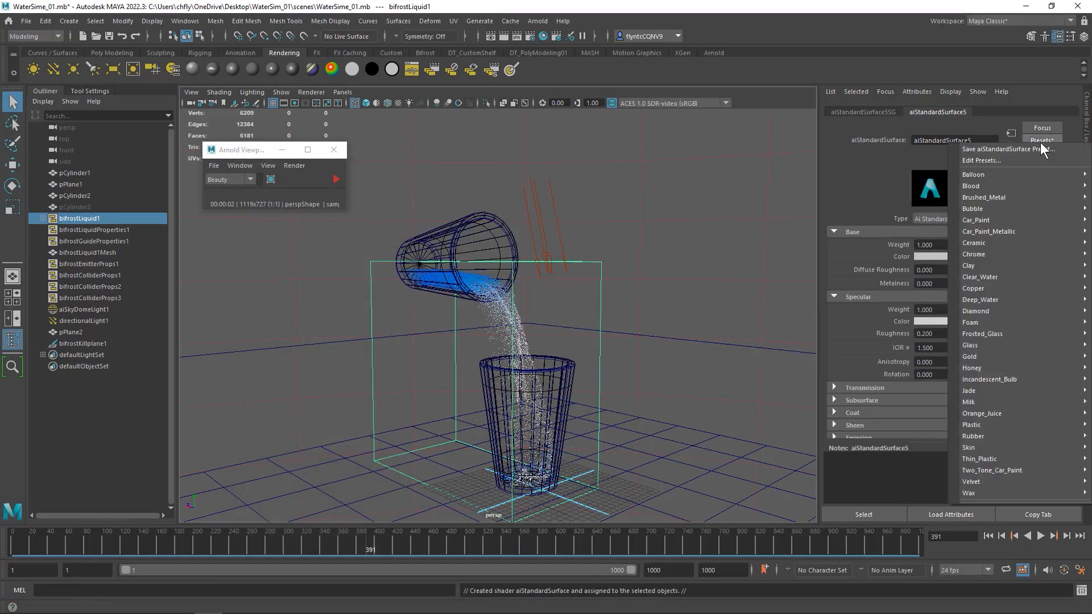
mouse_move(998, 346)
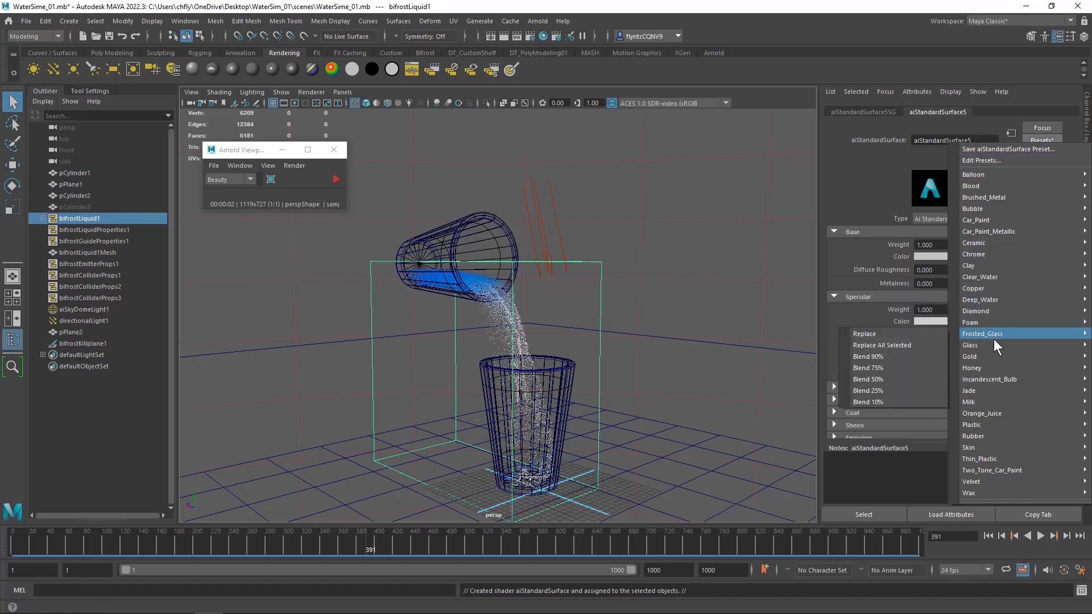
mouse_move(1003, 243)
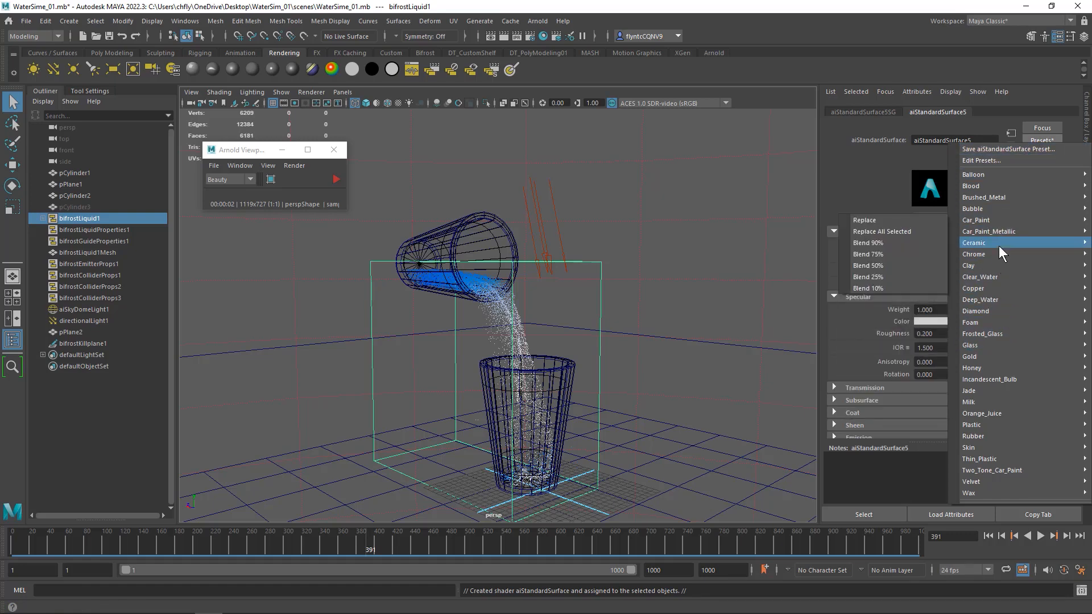
left_click(990, 242)
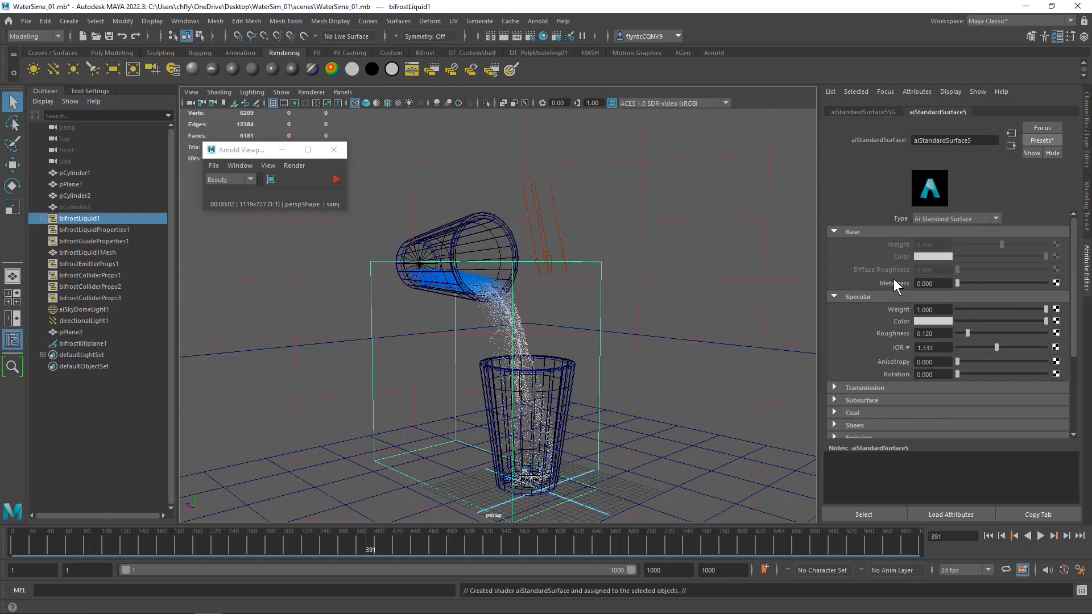
left_click(335, 180)
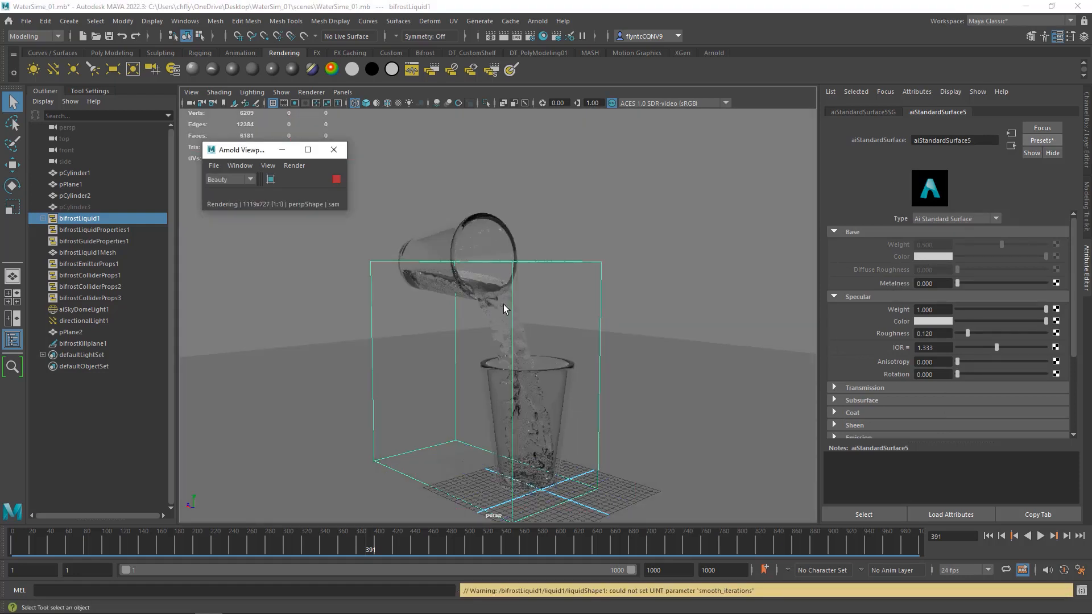
left_click(336, 179)
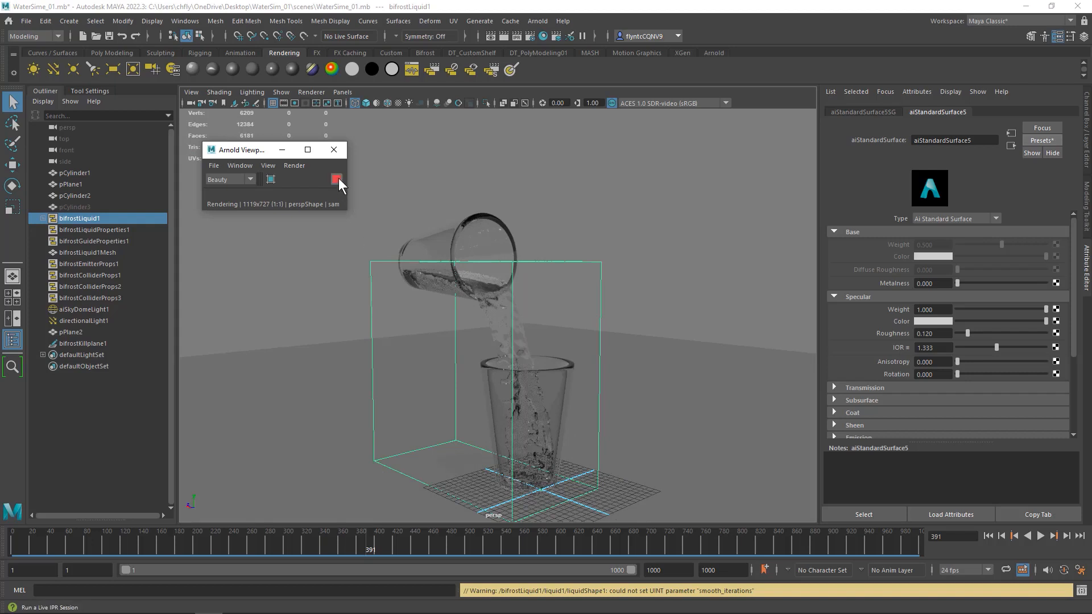